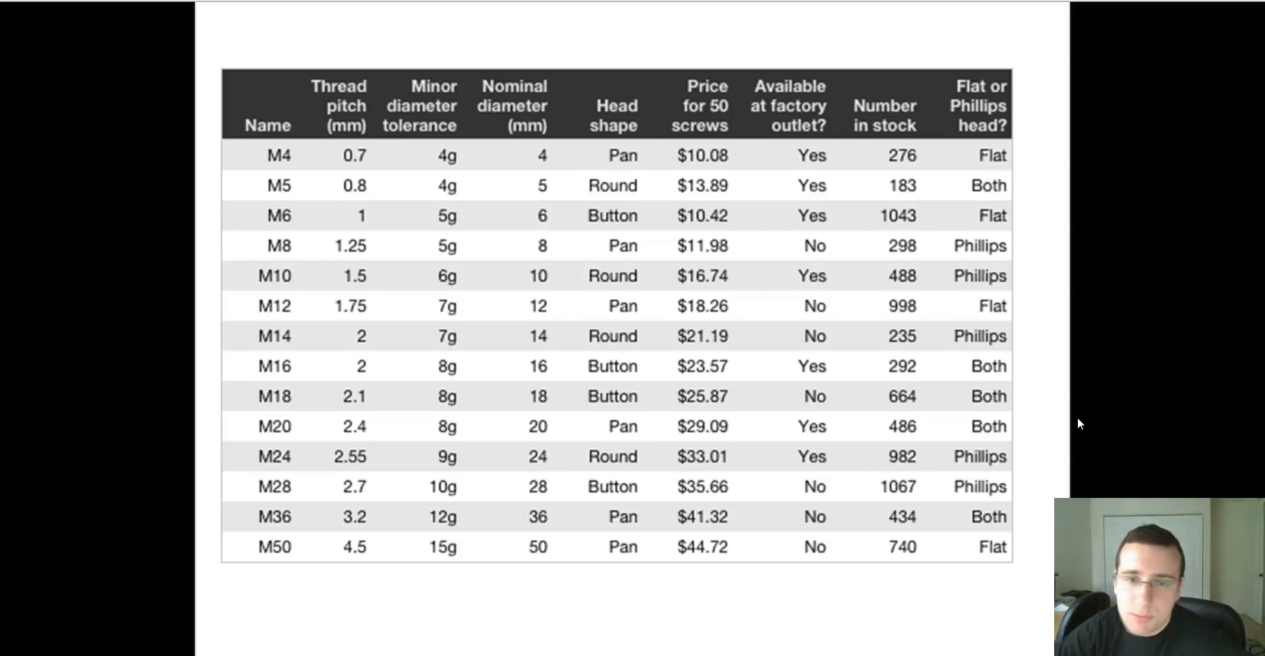
mouse_move(1129, 342)
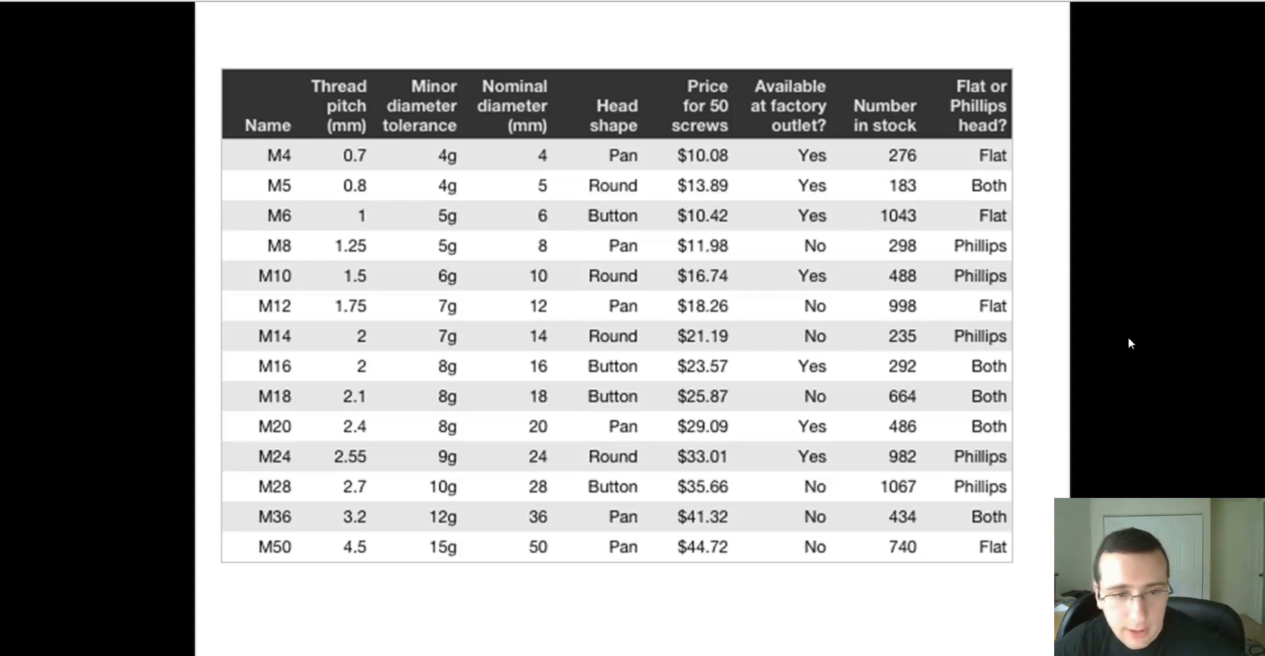
mouse_move(1132, 216)
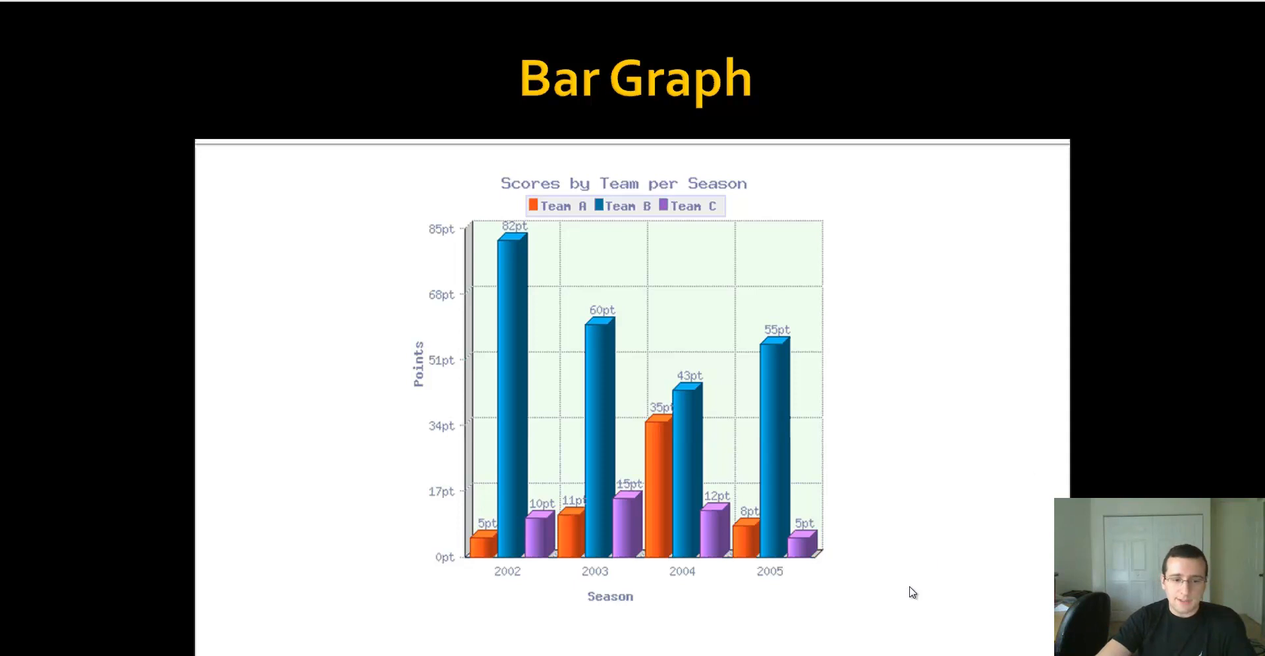
mouse_move(571, 574)
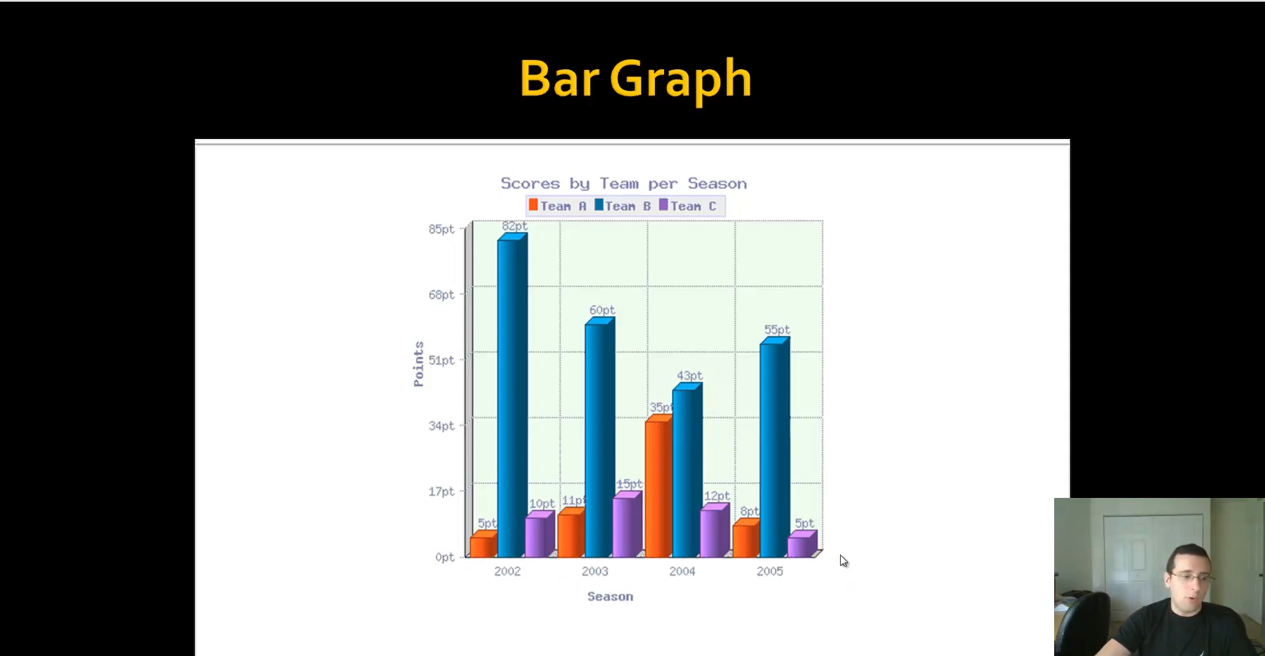
mouse_move(436, 553)
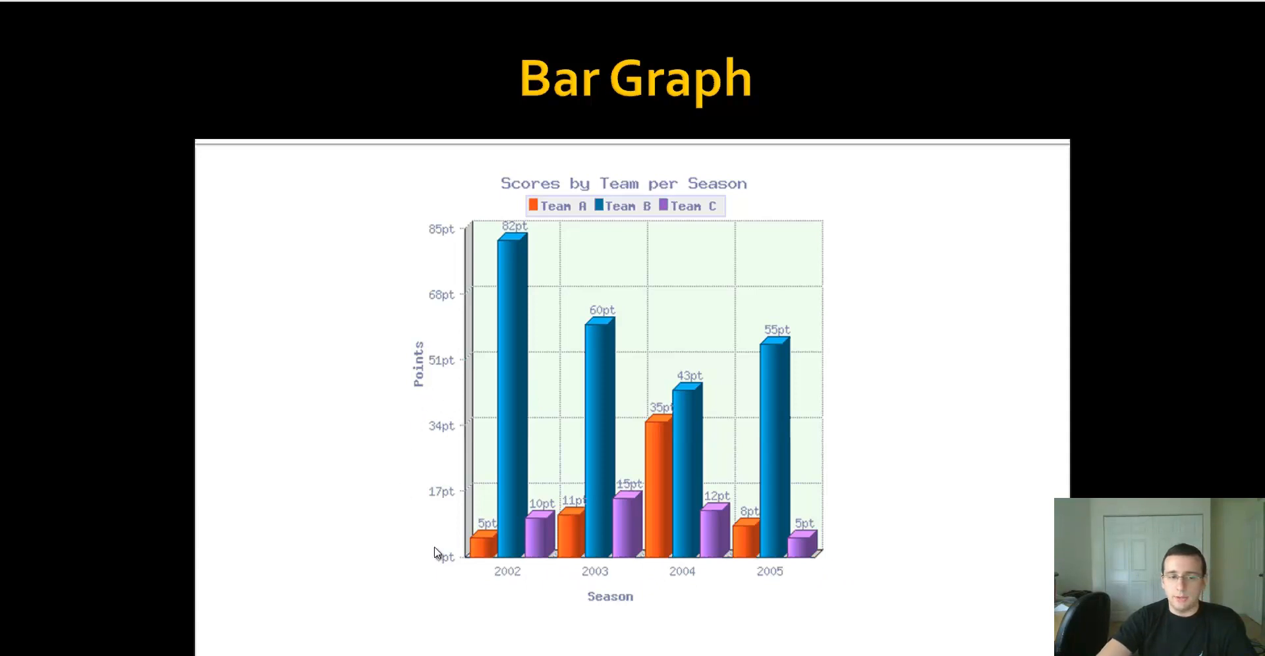
mouse_move(993, 451)
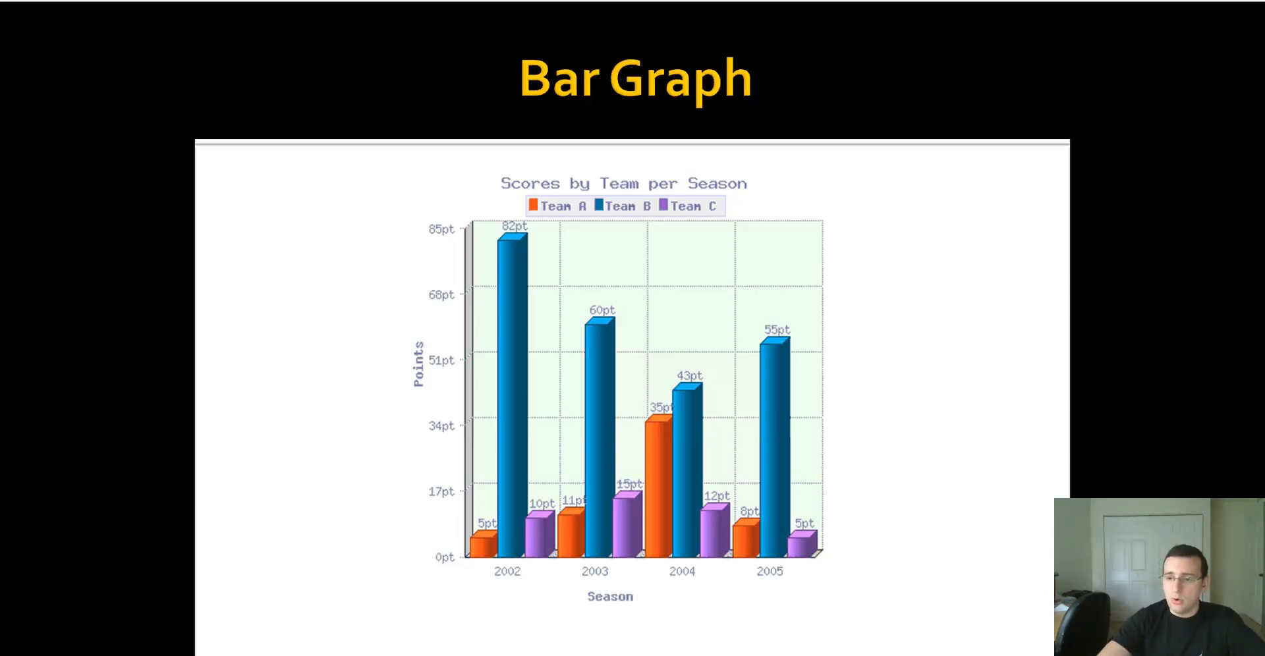
mouse_move(886, 375)
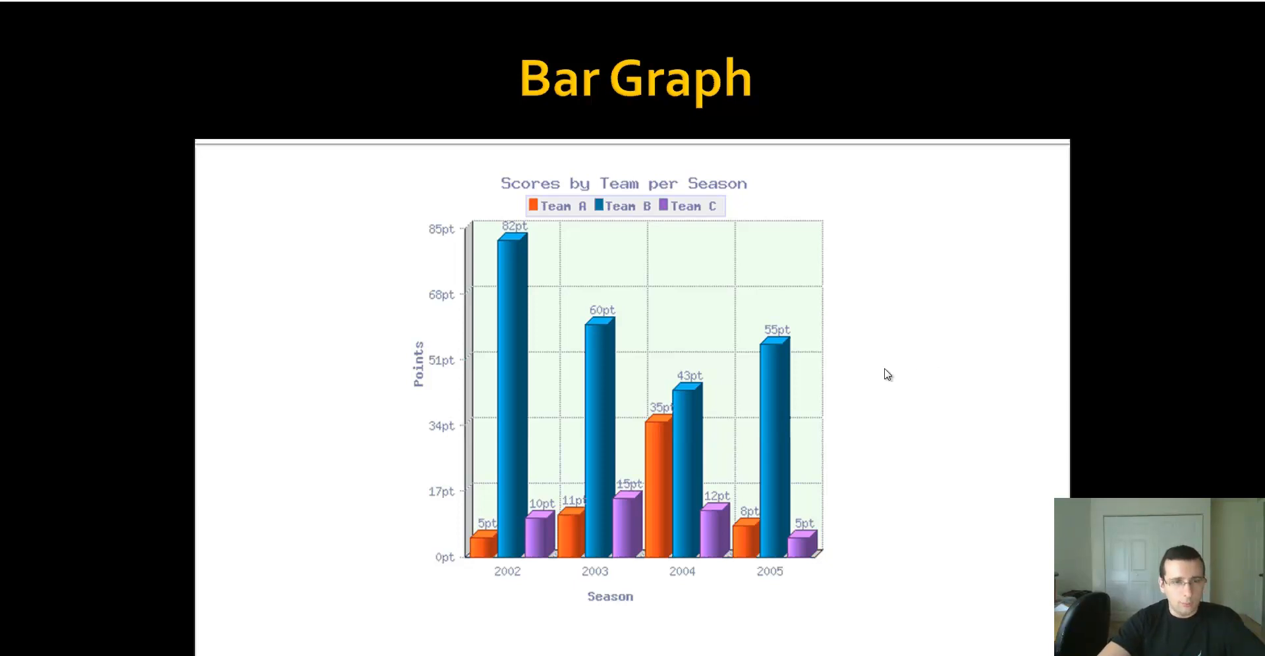
- Advance to the Circle Graphs pie chart slide and bring up the slideshow navigation menu
key("right")
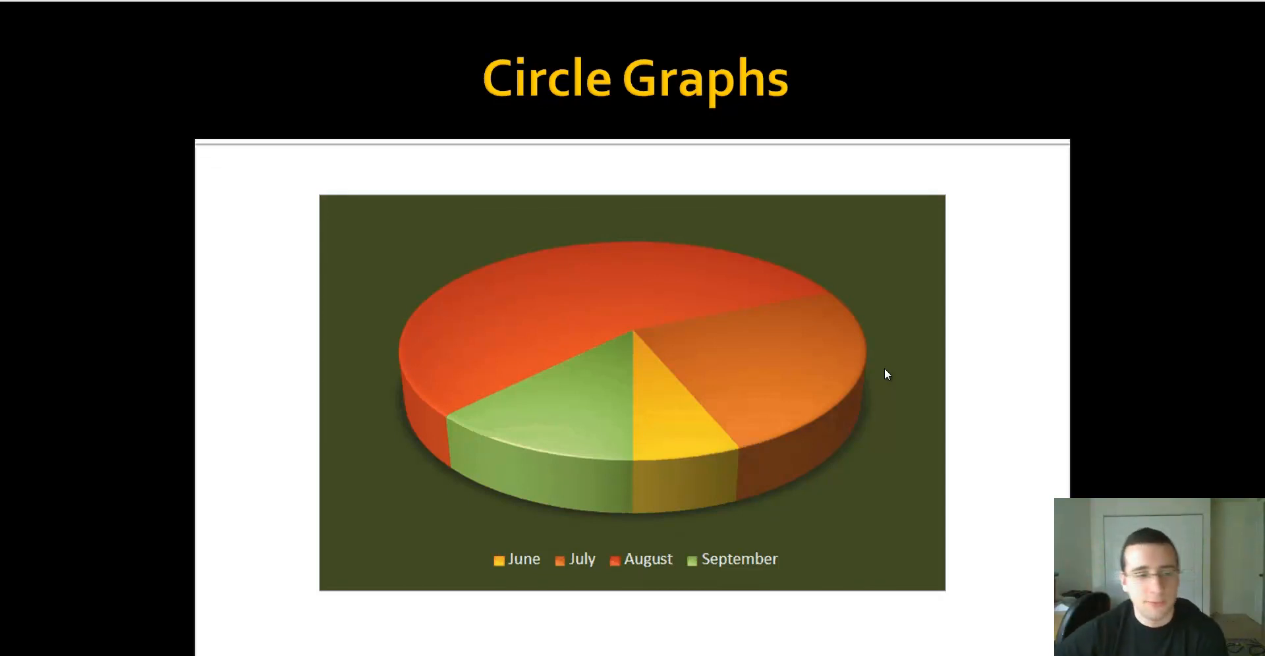
right_click(886, 371)
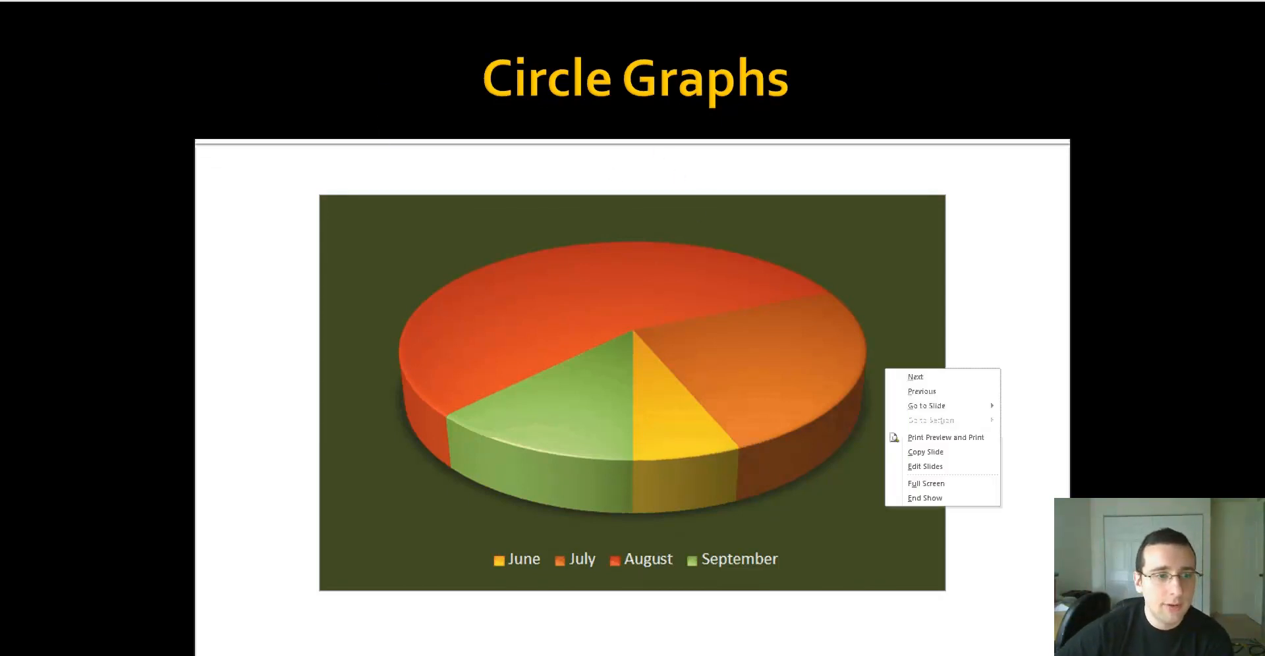
- Advance to the Line Graph and Data Point Plot slide and keep it displayed while narrating
left_click(916, 375)
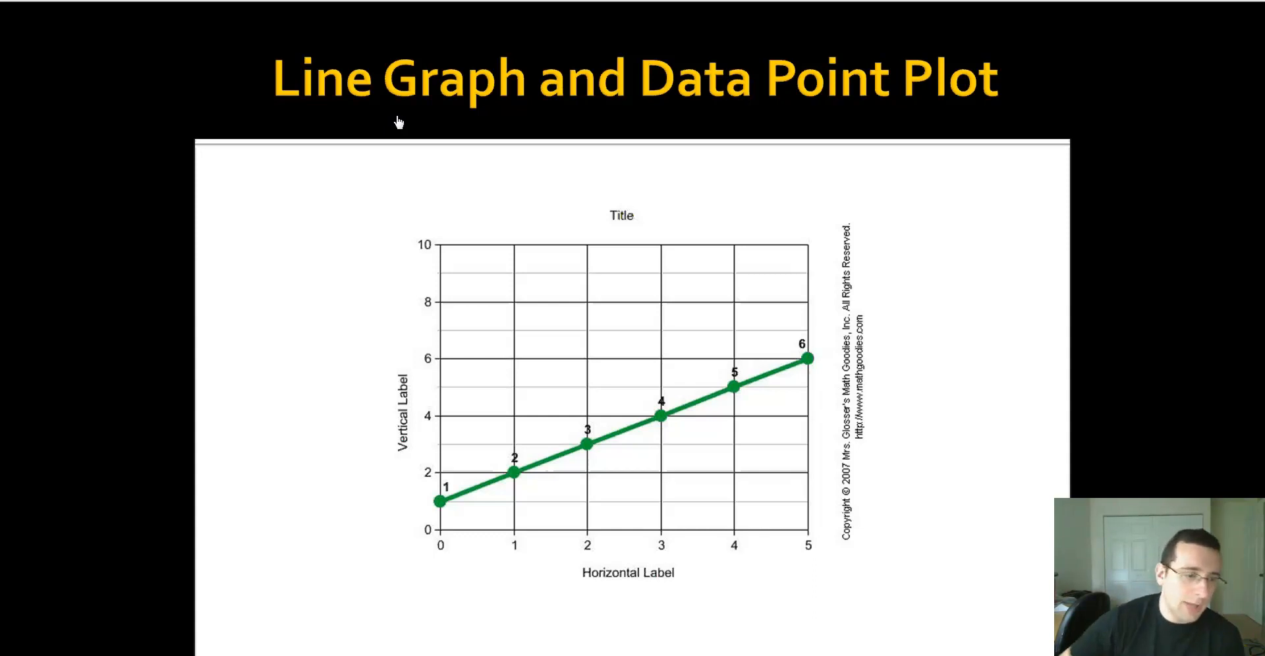
mouse_move(540, 571)
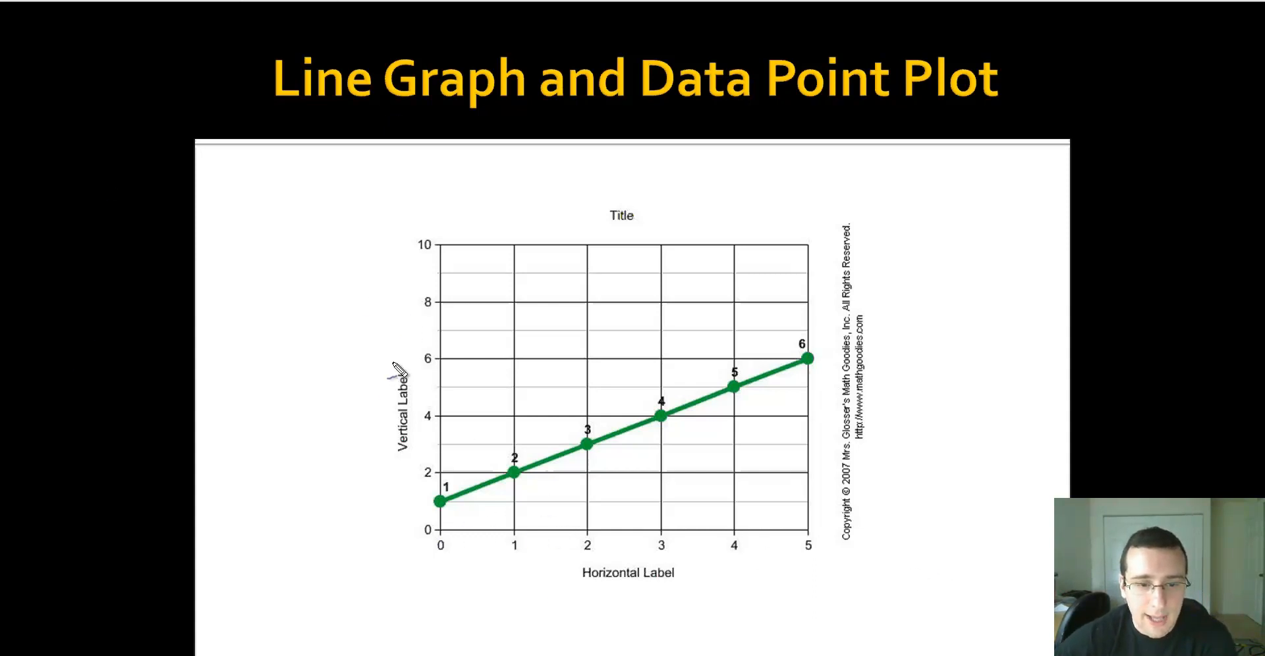
mouse_move(717, 371)
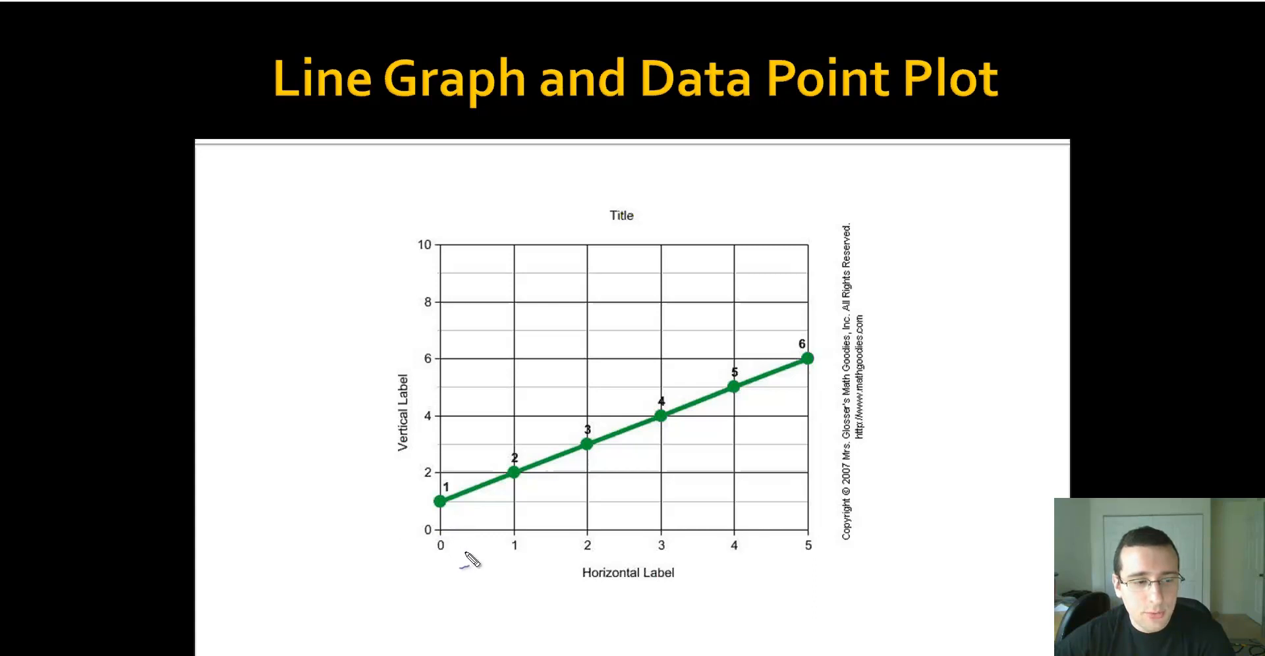
mouse_move(497, 554)
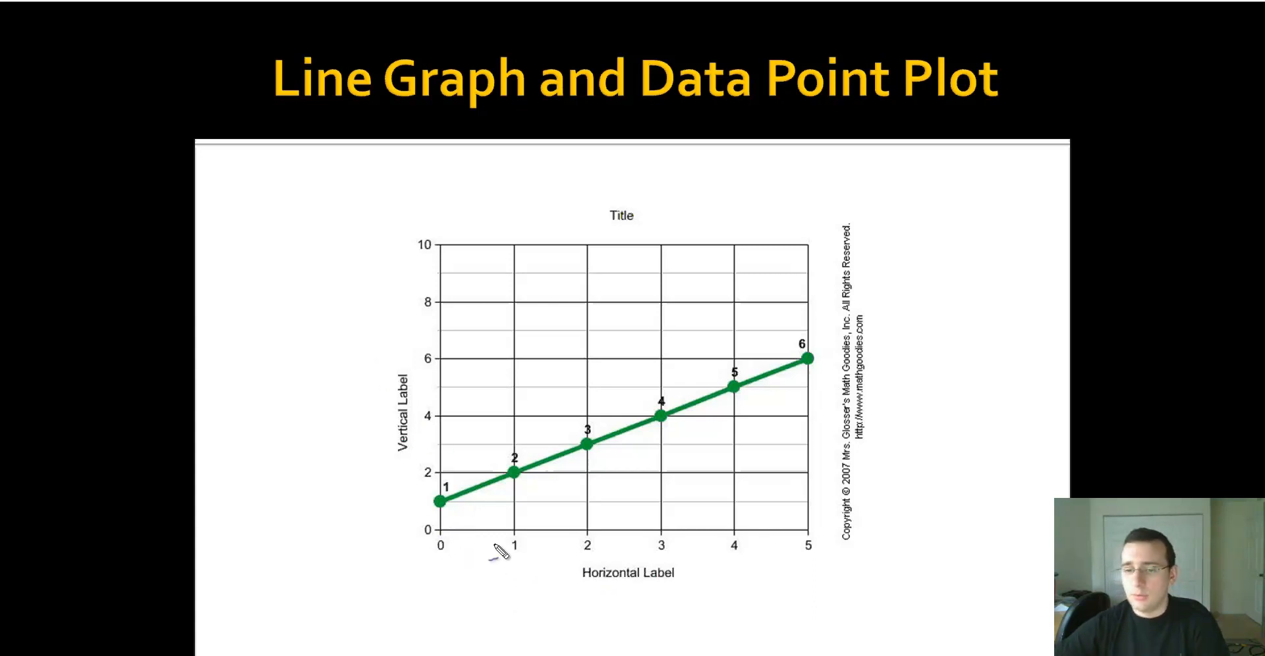
mouse_move(141, 92)
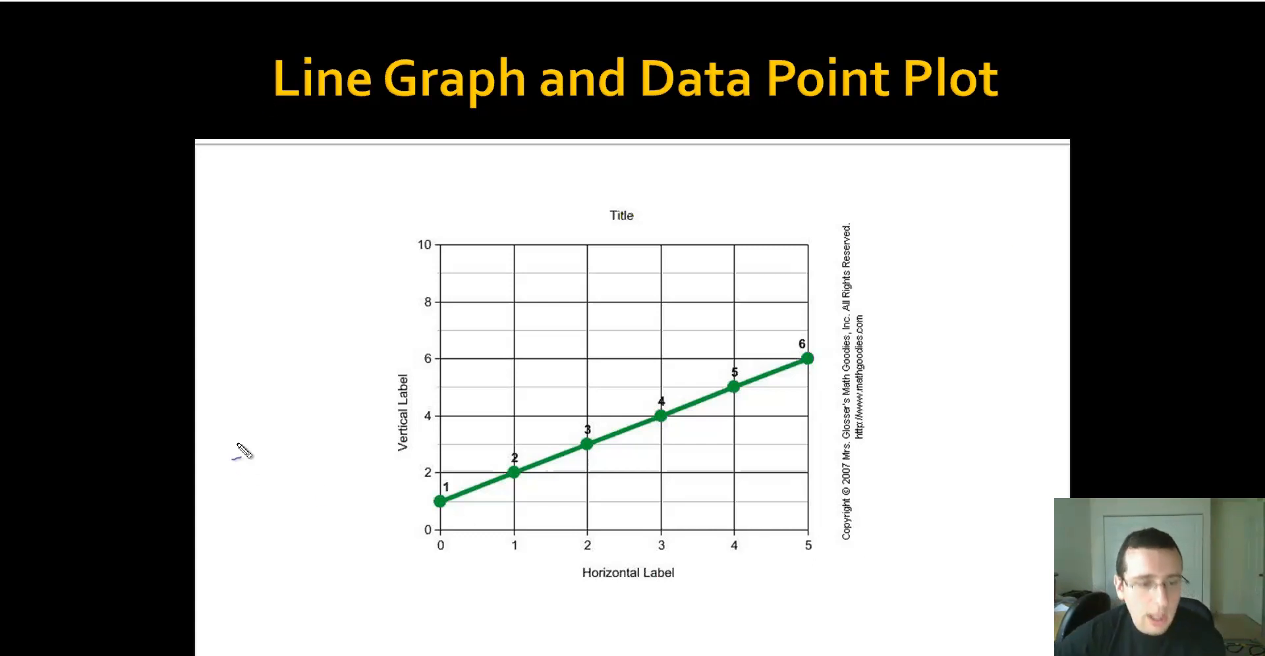
mouse_move(605, 436)
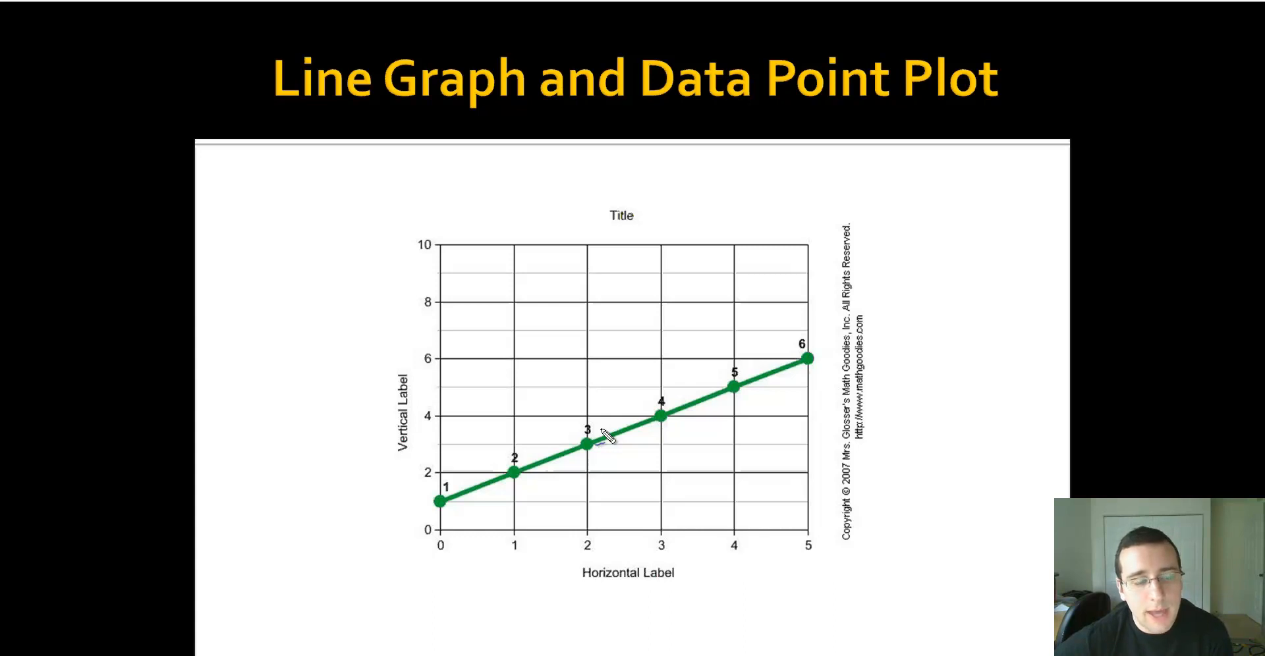
mouse_move(472, 479)
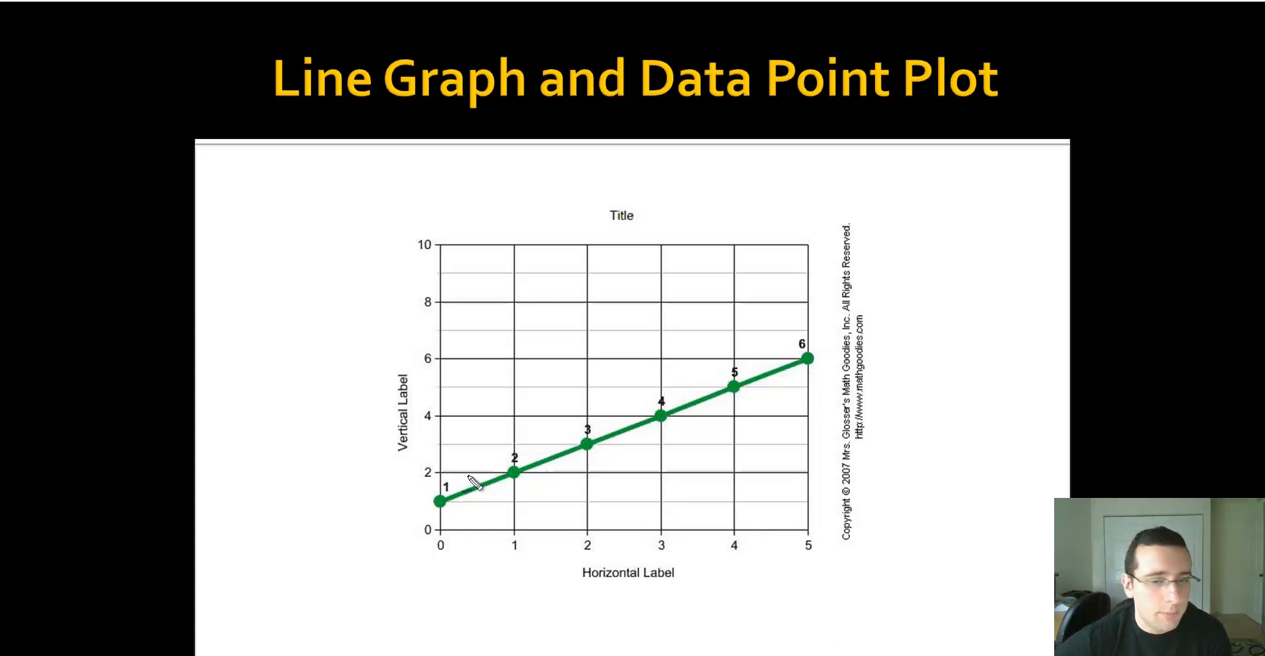
mouse_move(904, 383)
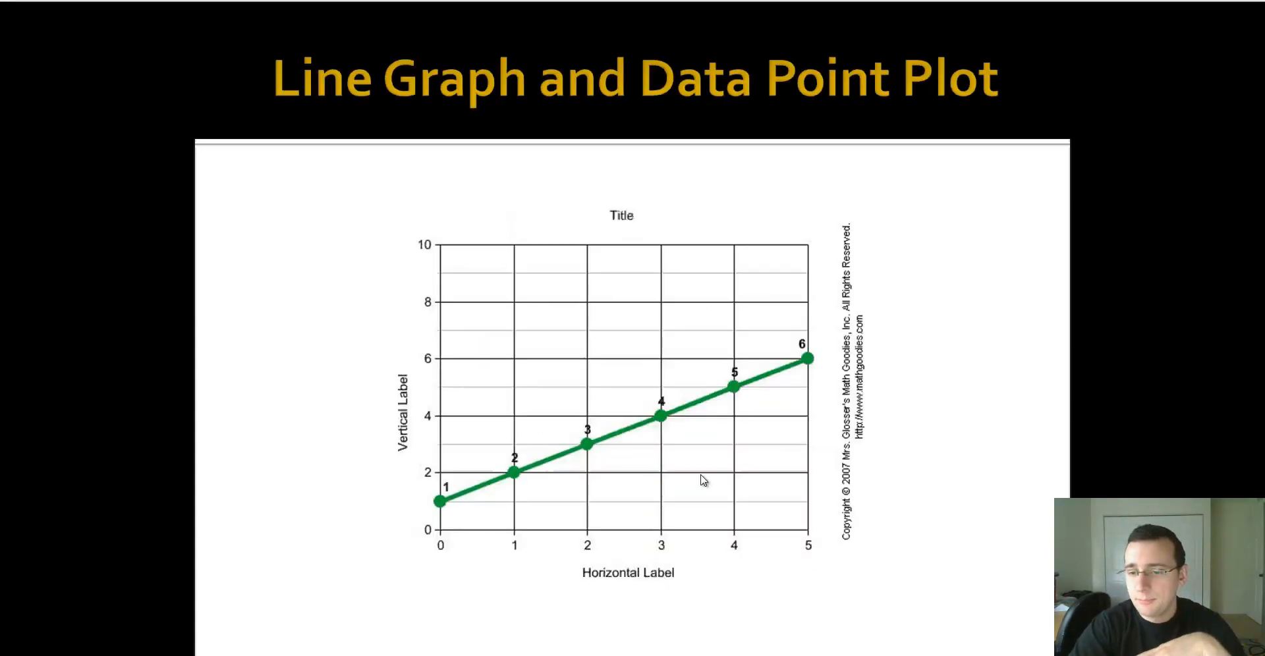
- Advance to the axes slide and ink DRY MIX, arrows to its letters, and tick marks on both axes
key("right")
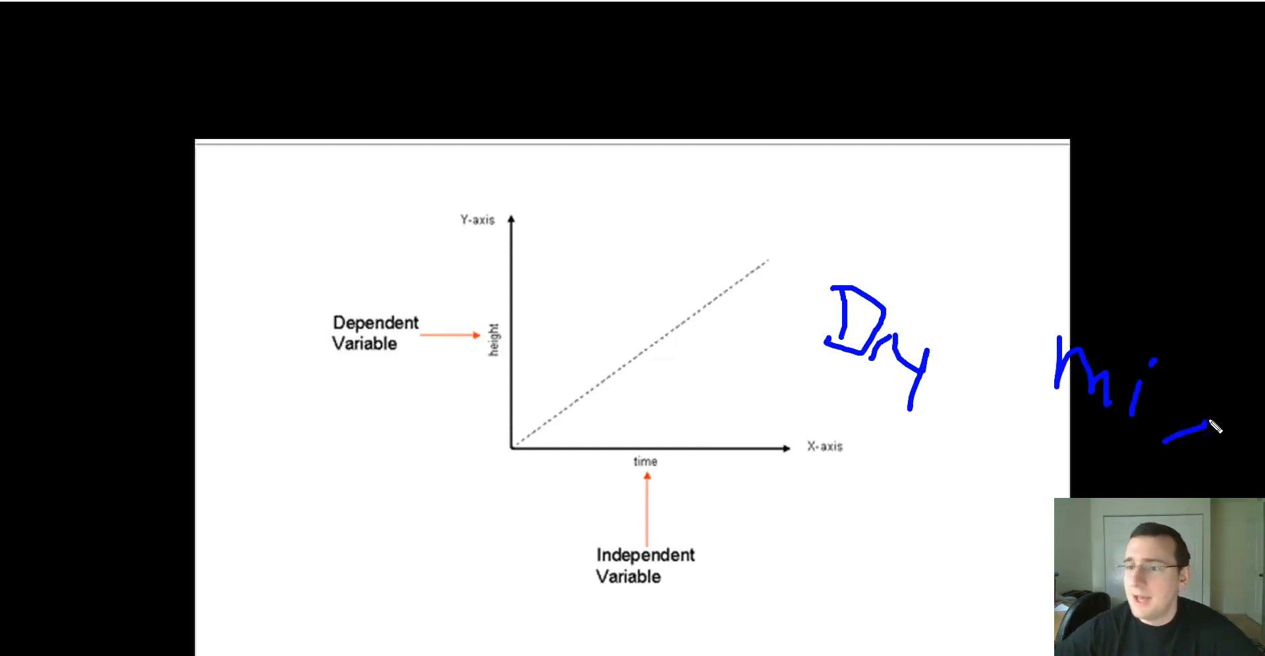
left_click_drag(1162, 412, 1201, 460)
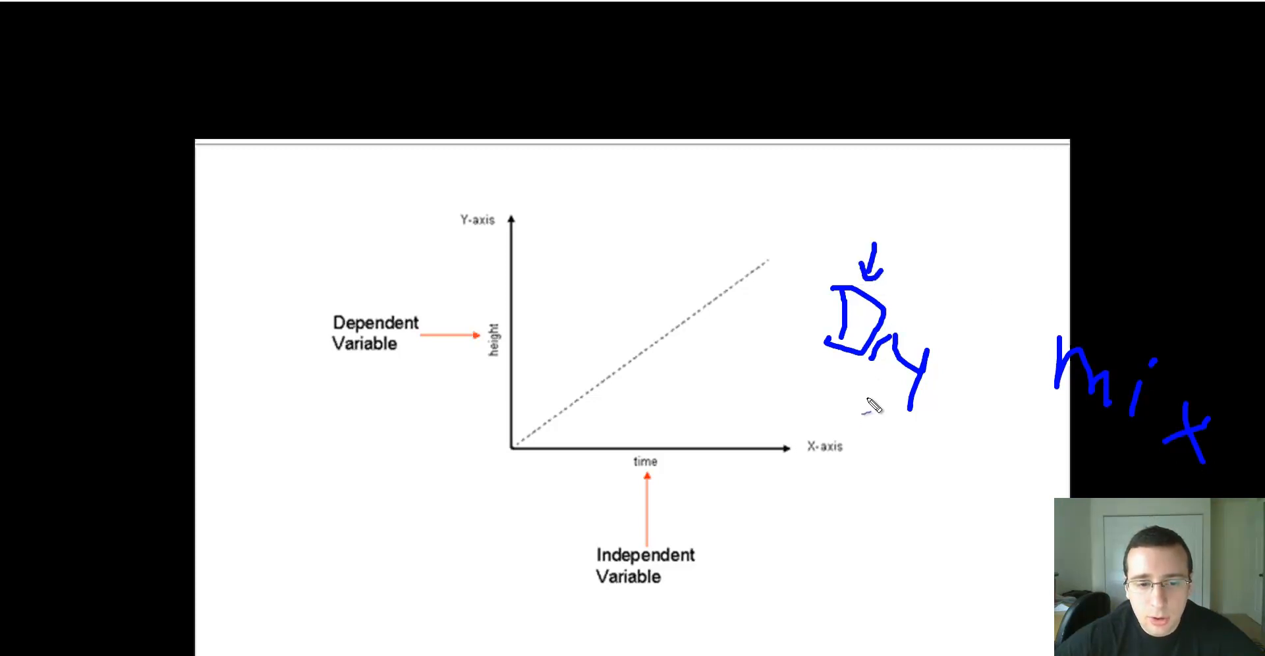
left_click_drag(867, 403, 871, 367)
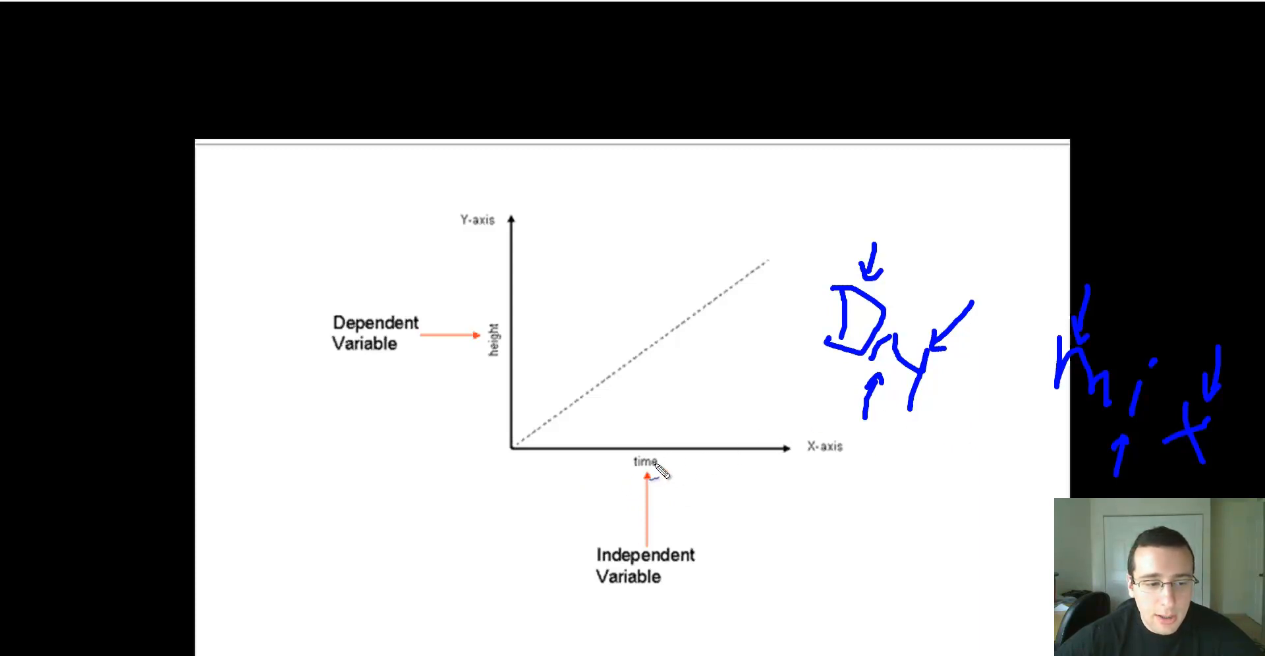
left_click_drag(540, 448, 565, 463)
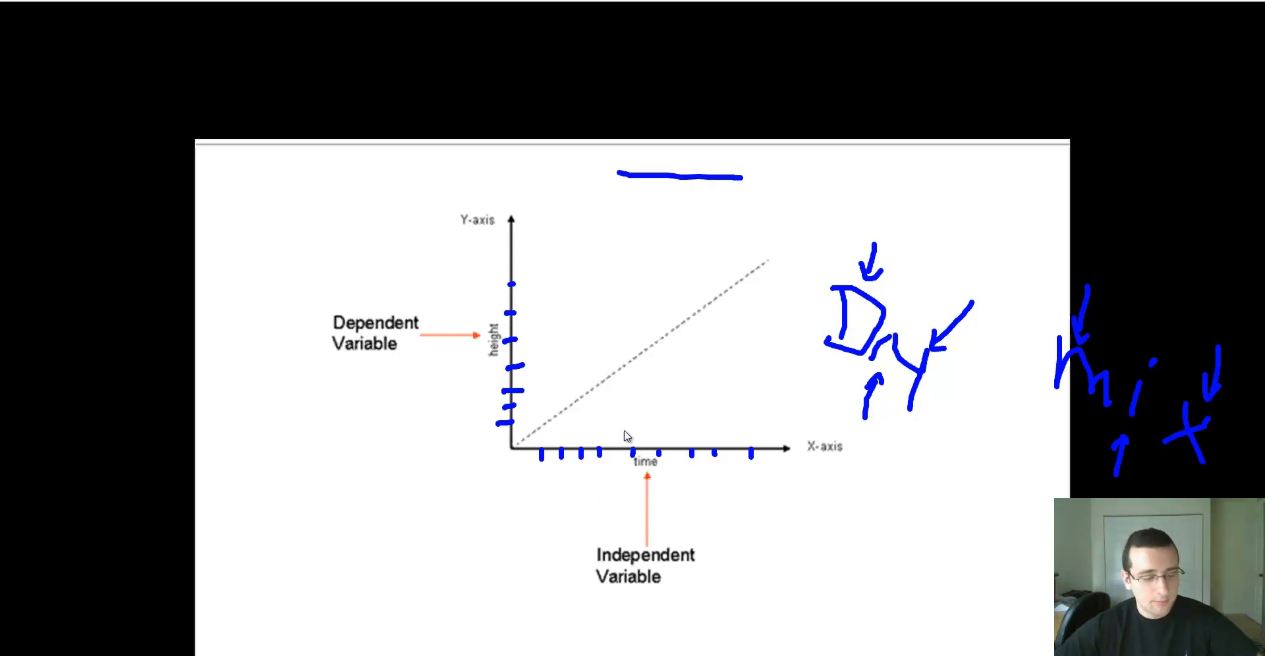
mouse_move(926, 228)
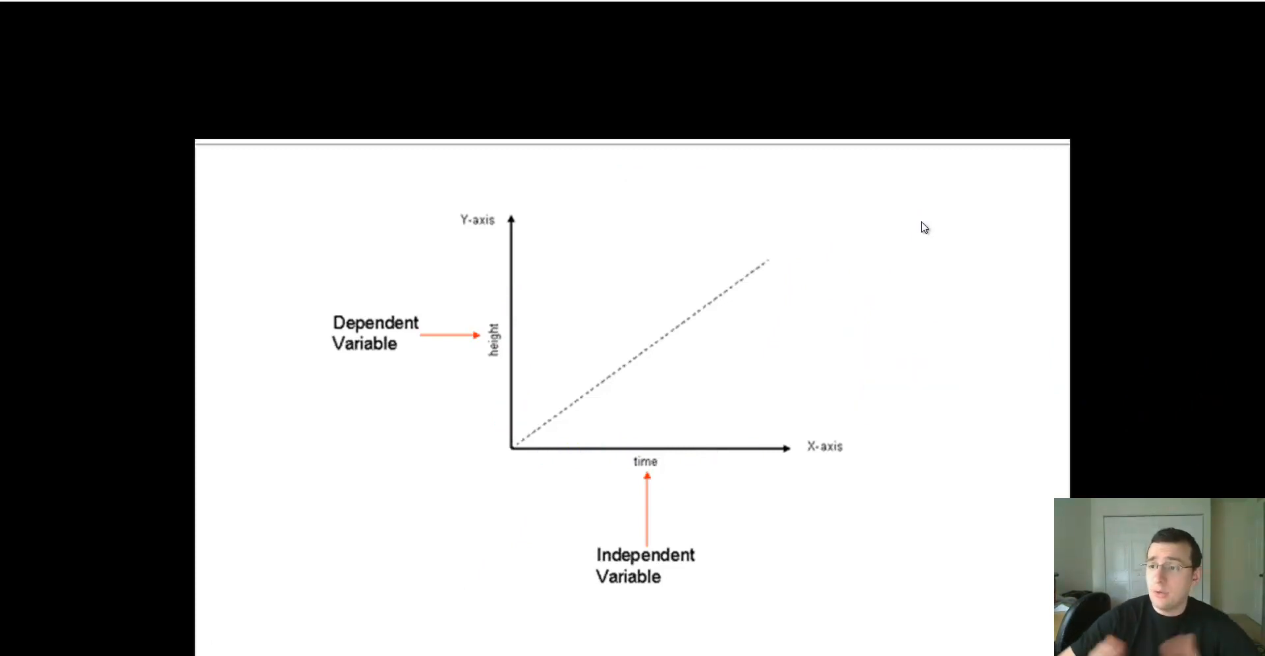
mouse_move(767, 361)
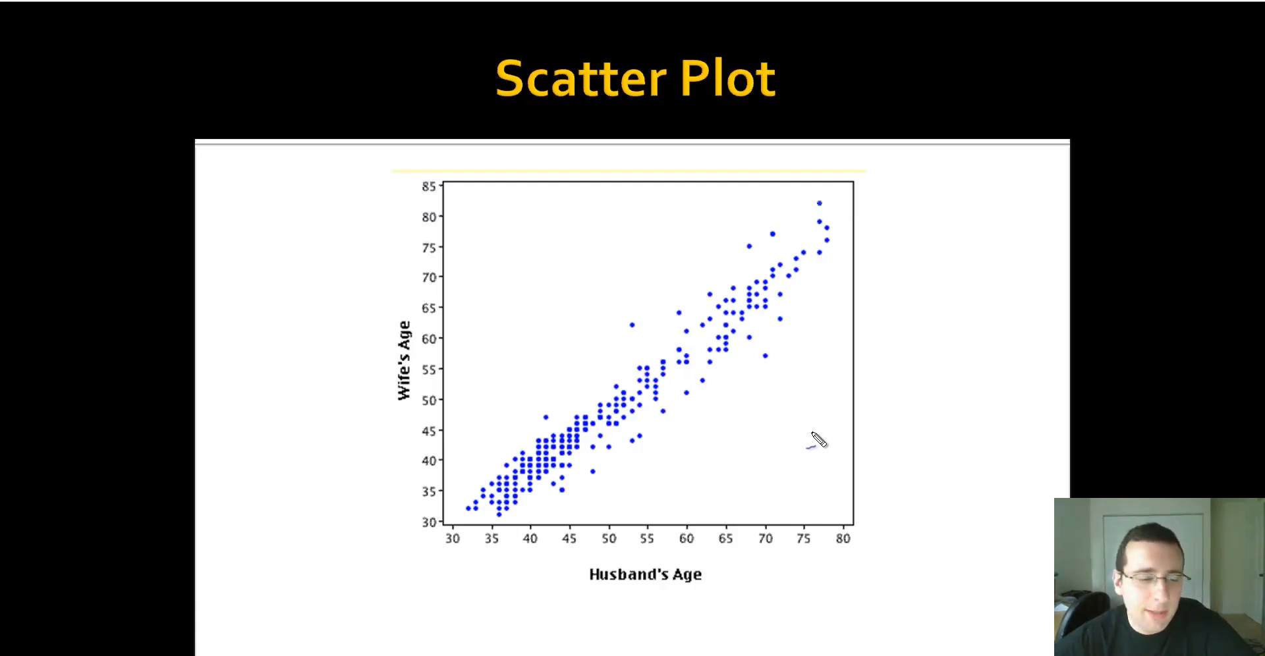
mouse_move(537, 589)
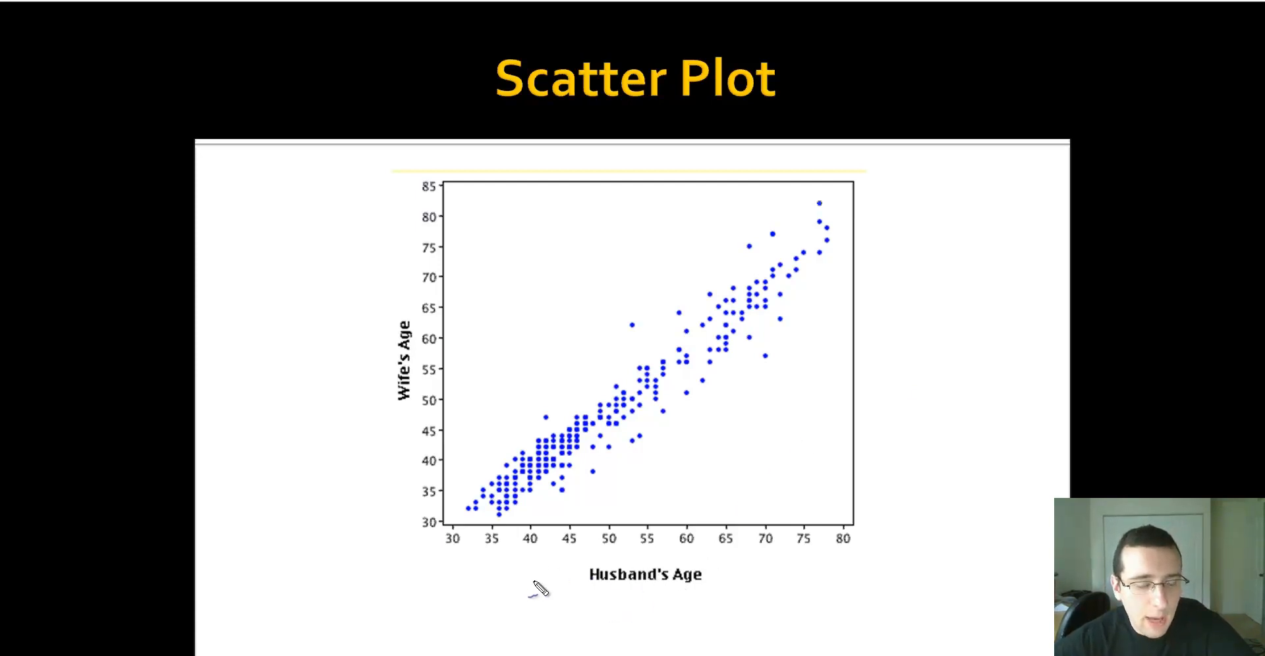
mouse_move(738, 583)
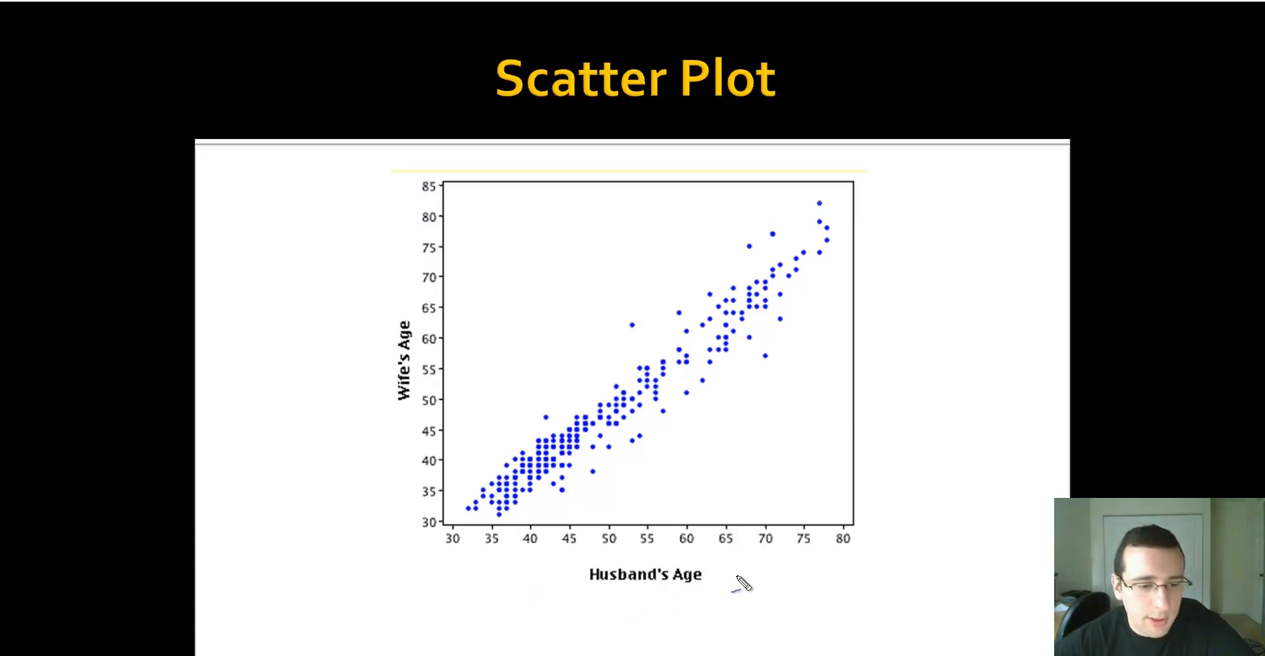
- Circle the Husband's Age and Wife's Age axis labels in blue ink
left_click_drag(581, 573, 734, 574)
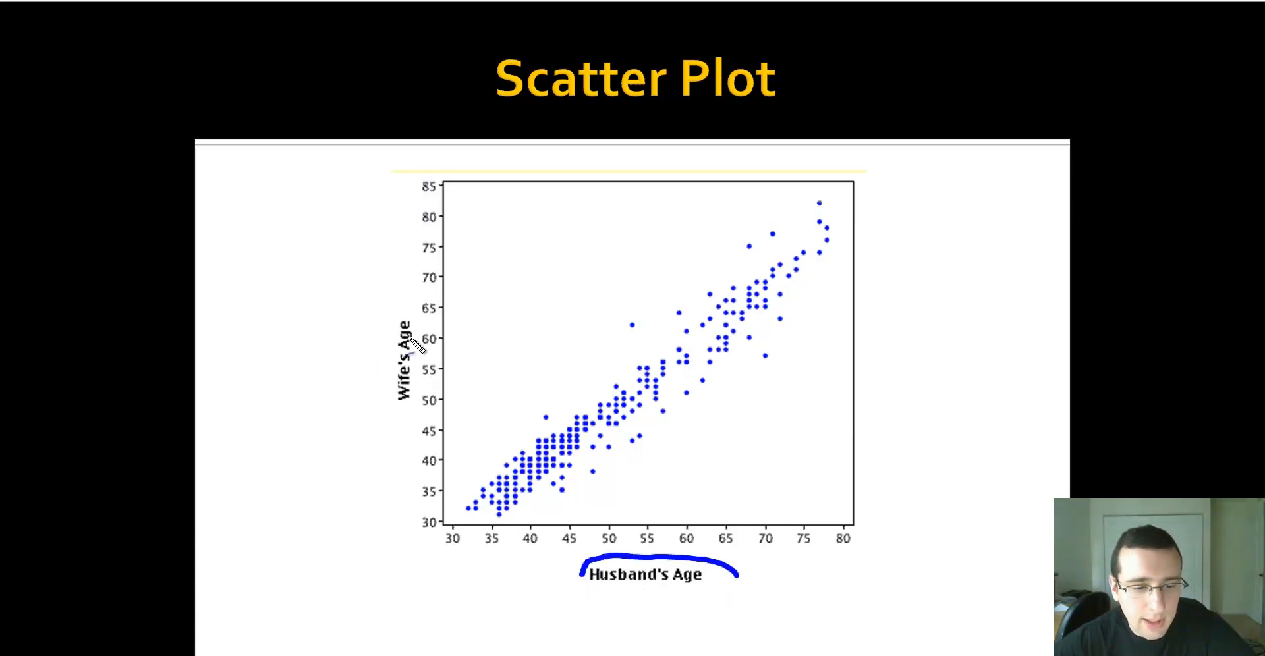
left_click_drag(411, 307, 411, 395)
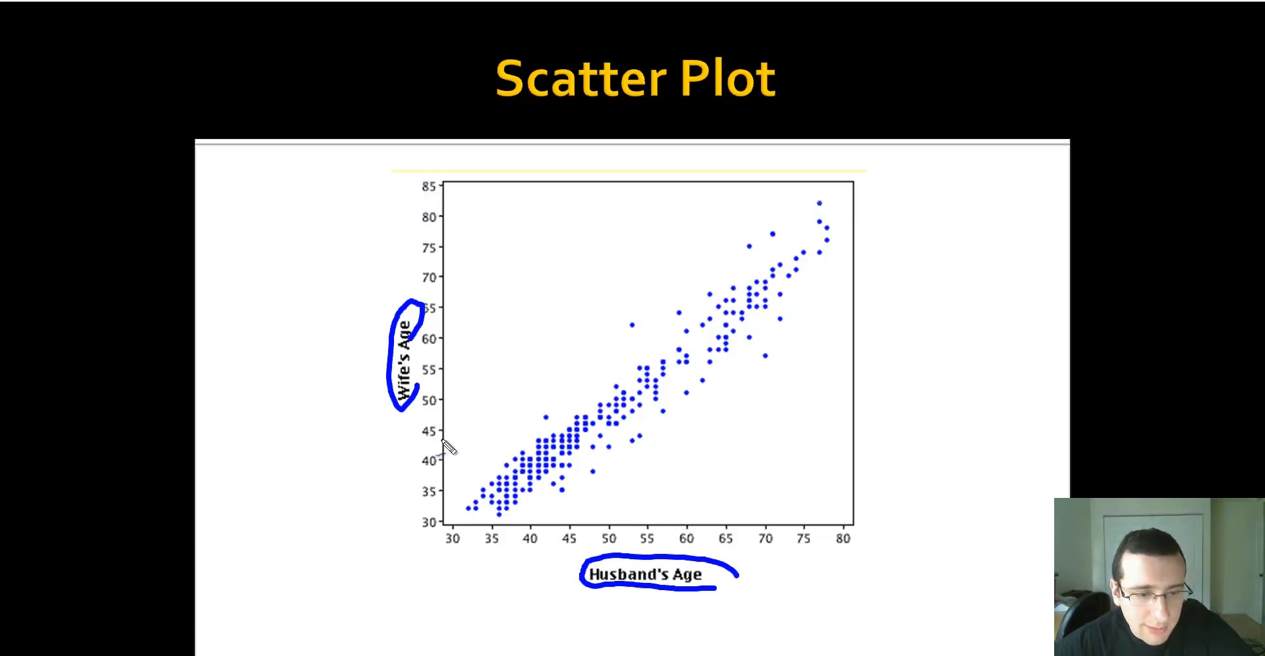
mouse_move(643, 418)
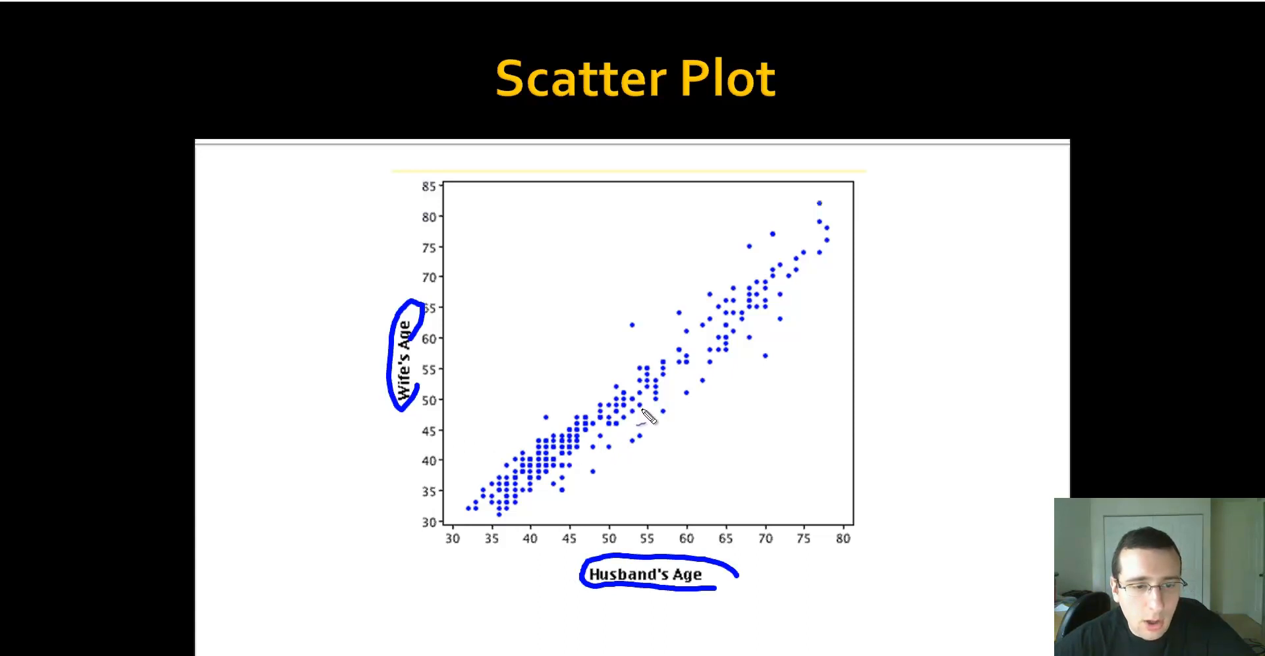
mouse_move(303, 601)
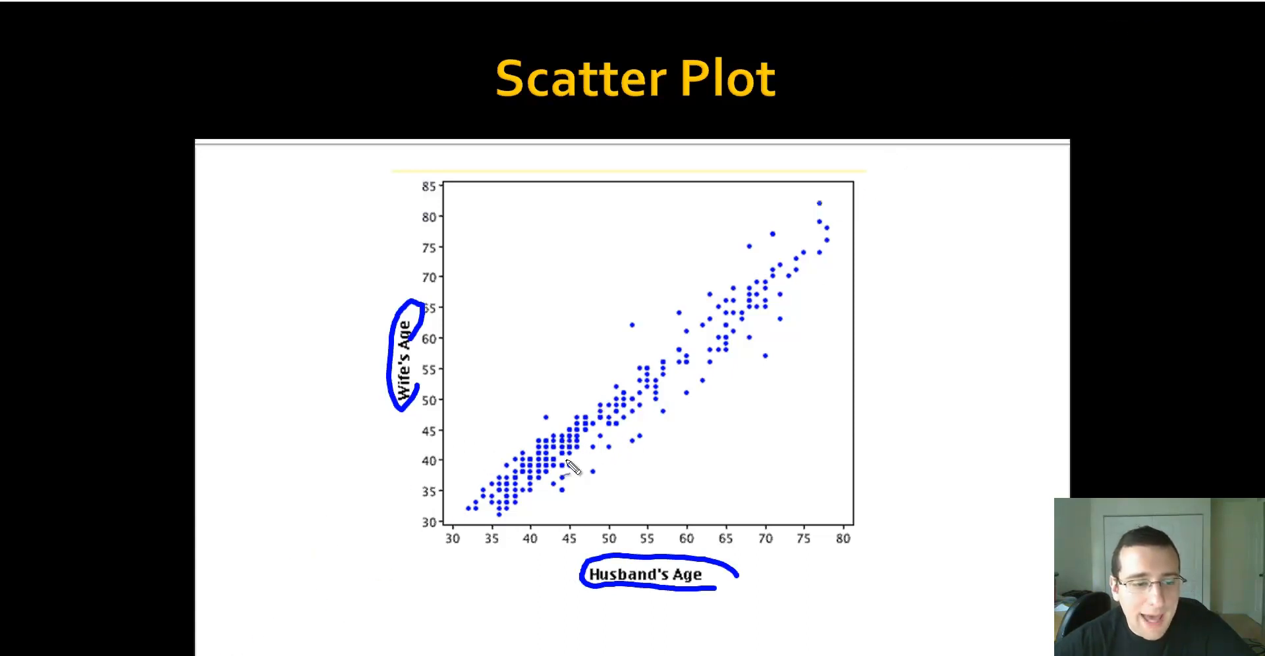
mouse_move(795, 315)
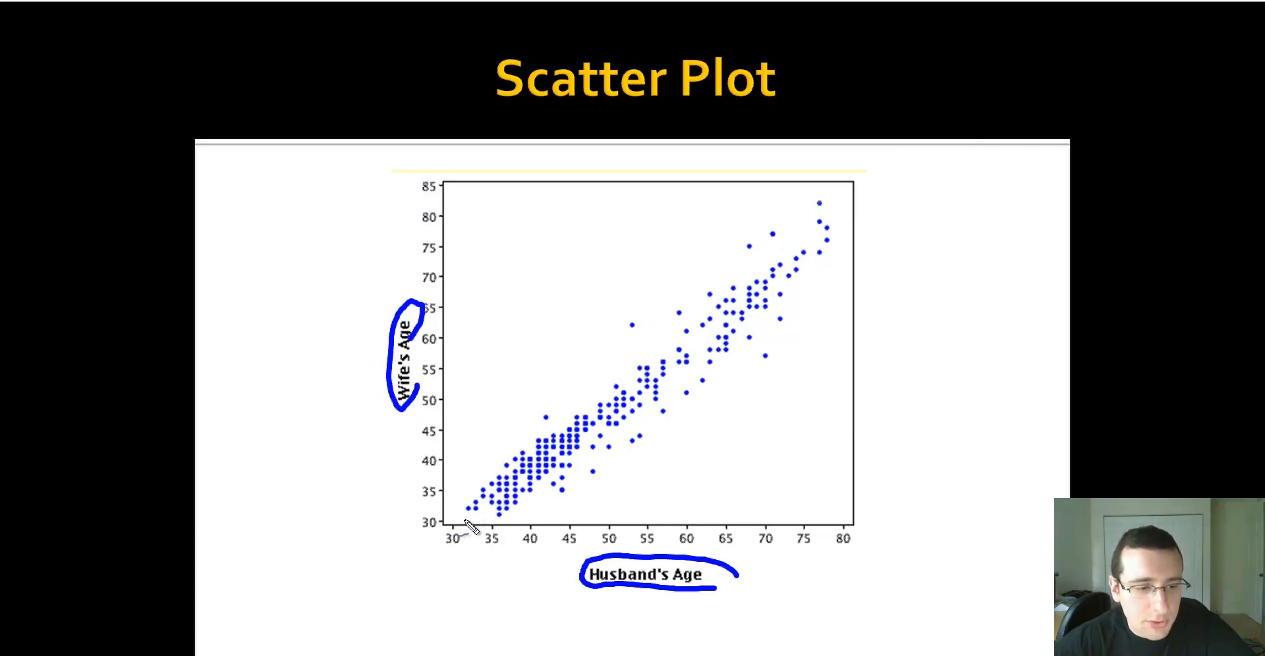
- Draw a blue trend line through the scatter points from lower left to upper right
left_click_drag(464, 513, 605, 420)
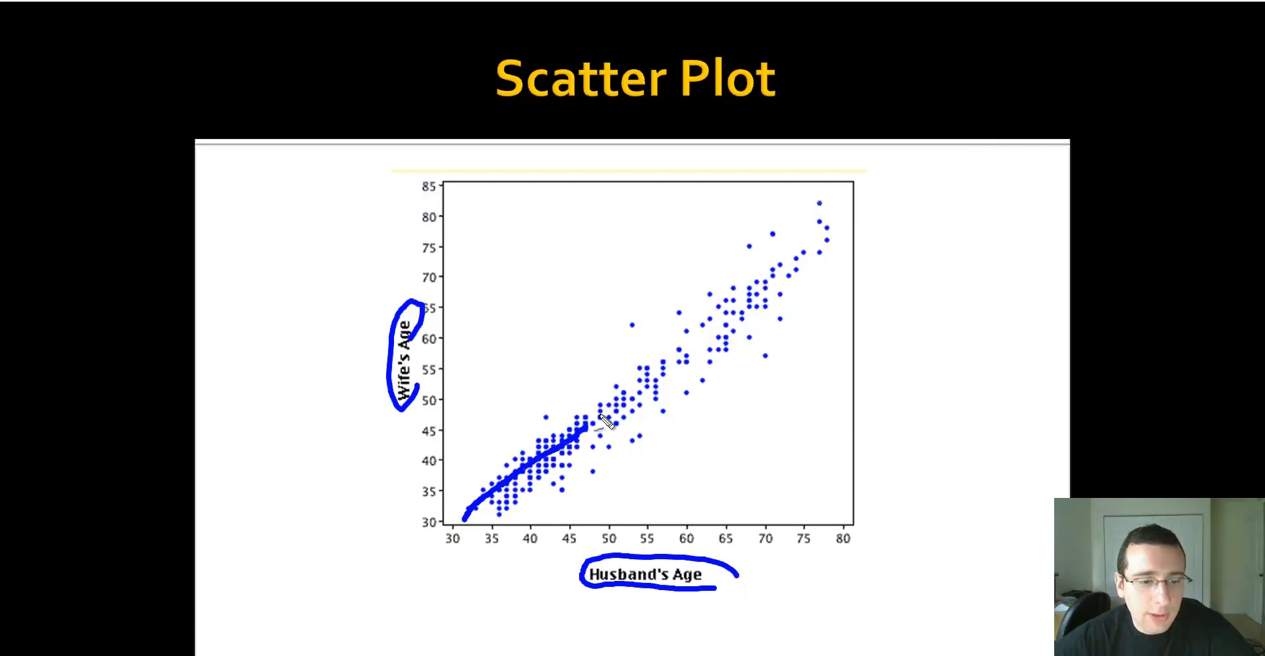
left_click_drag(597, 429, 711, 331)
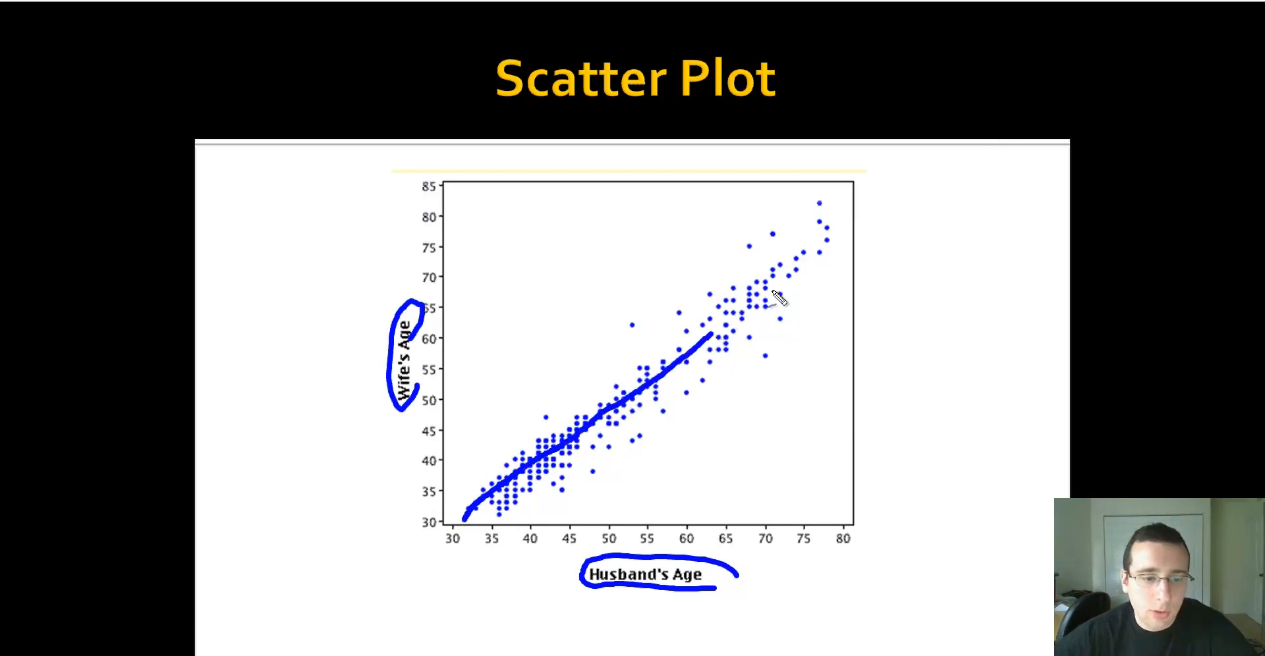
left_click_drag(711, 335, 866, 243)
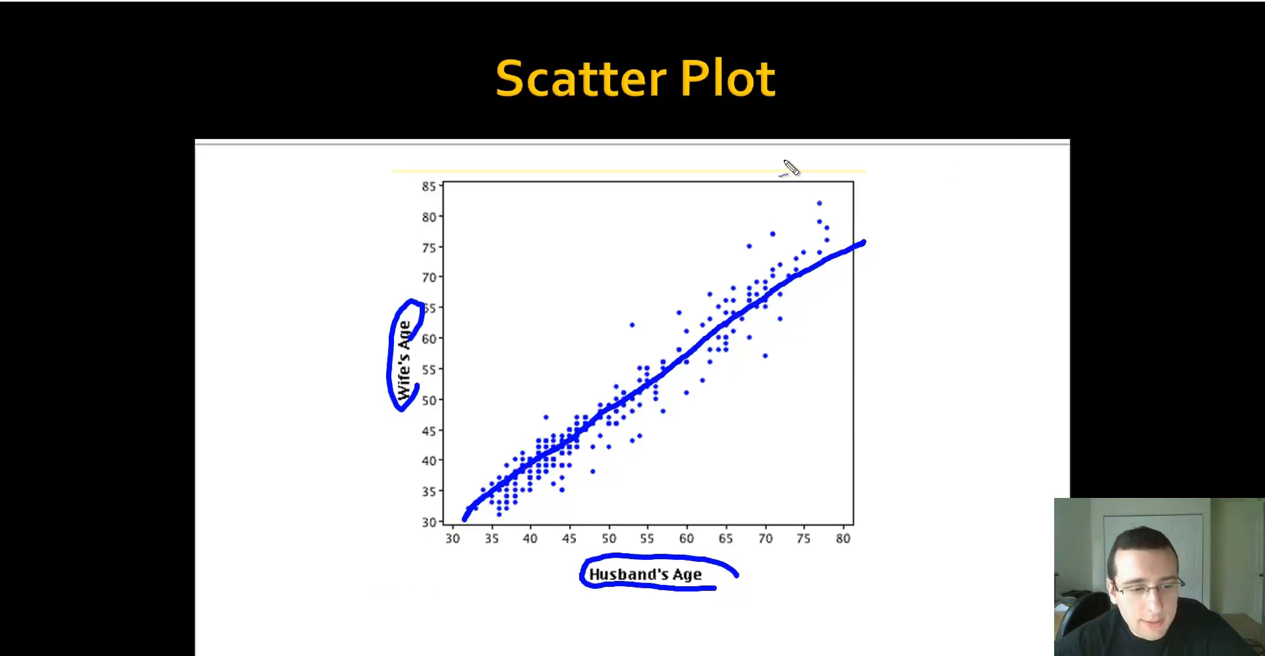
mouse_move(540, 489)
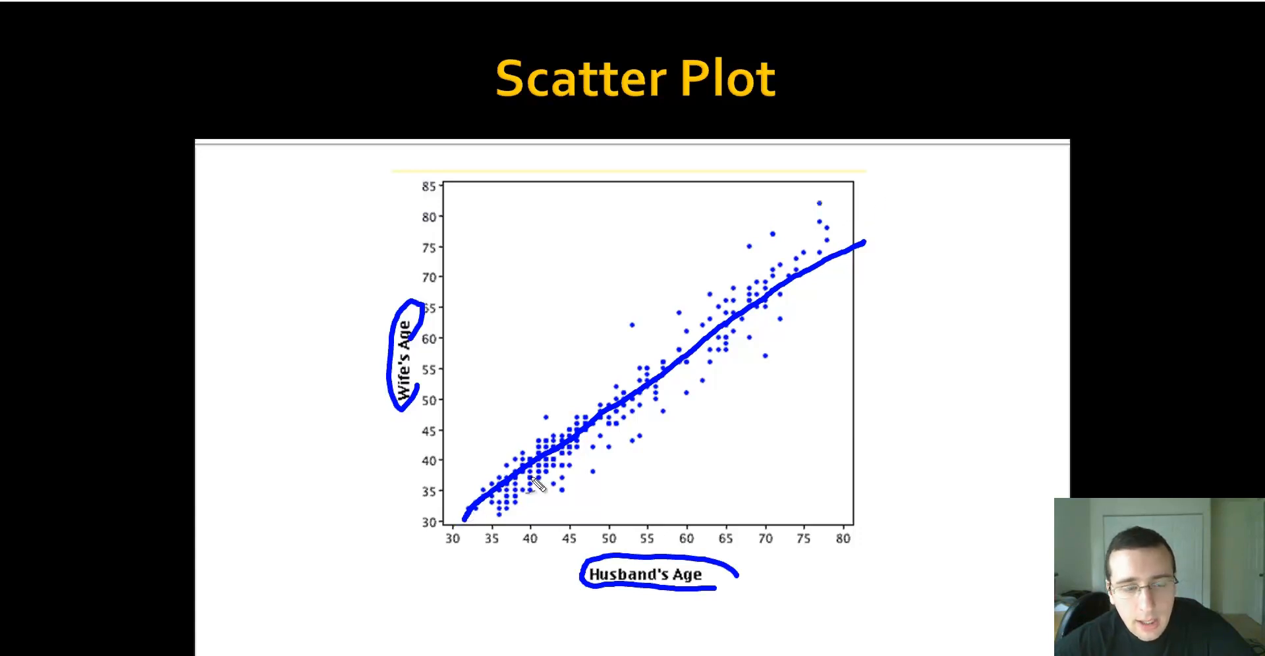
mouse_move(714, 327)
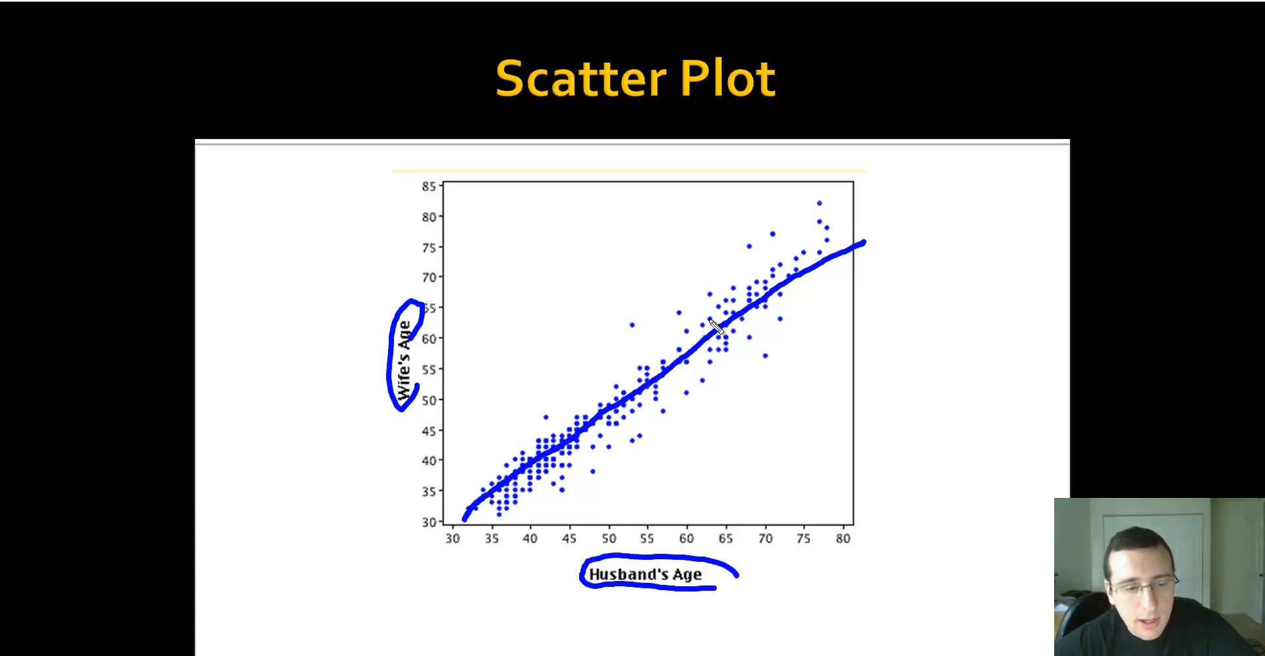
mouse_move(532, 460)
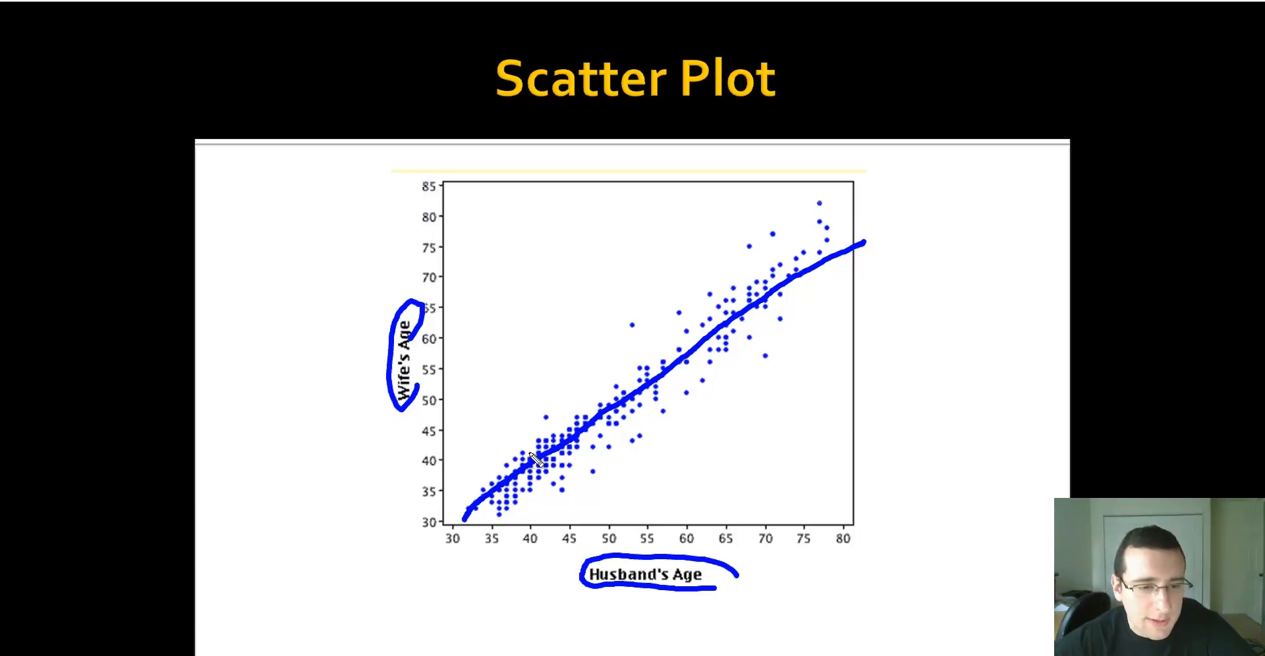
mouse_move(573, 387)
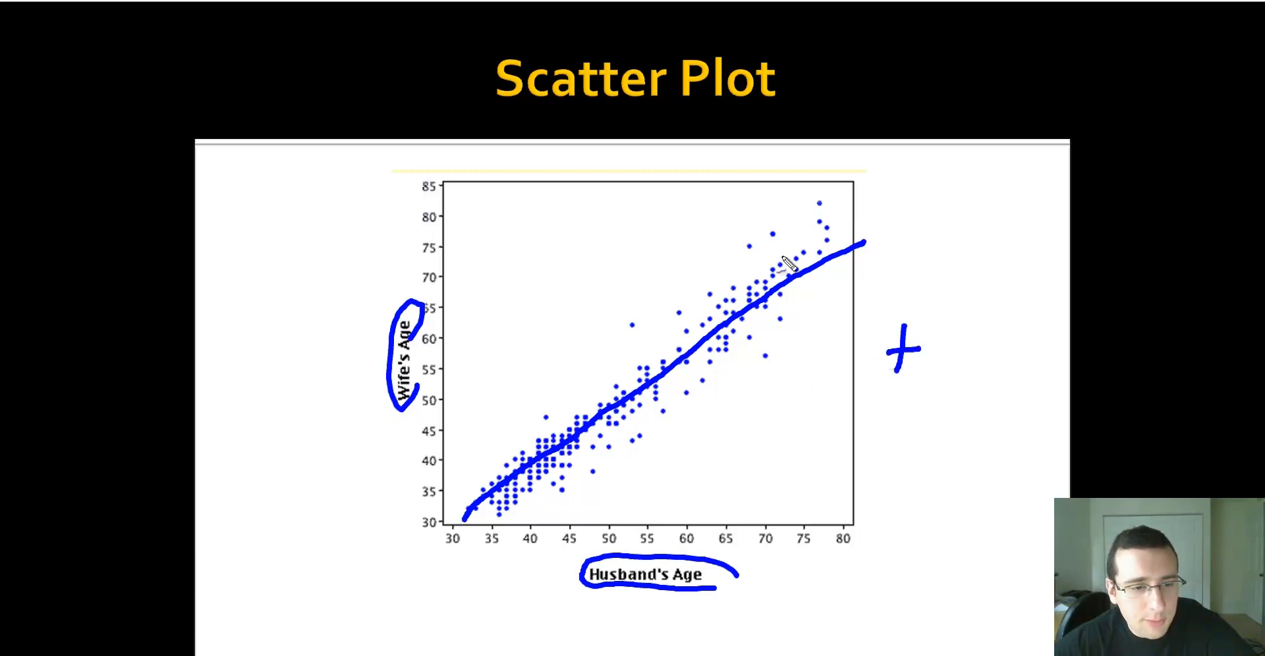
mouse_move(620, 440)
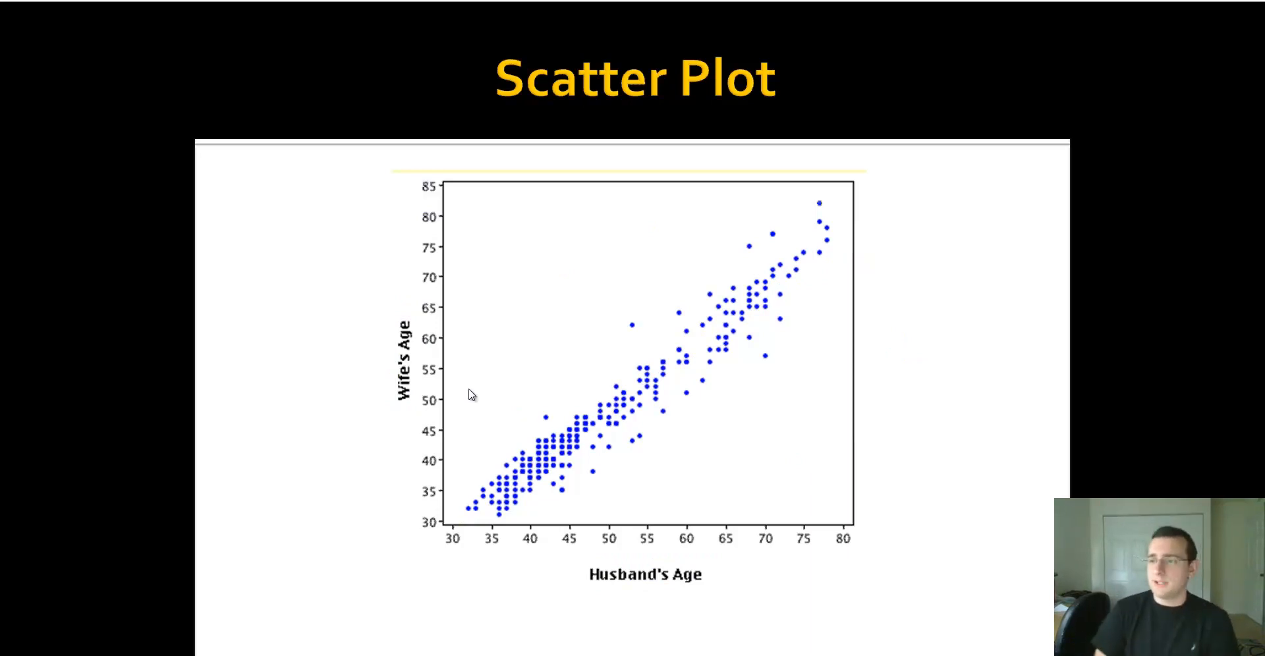
mouse_move(375, 443)
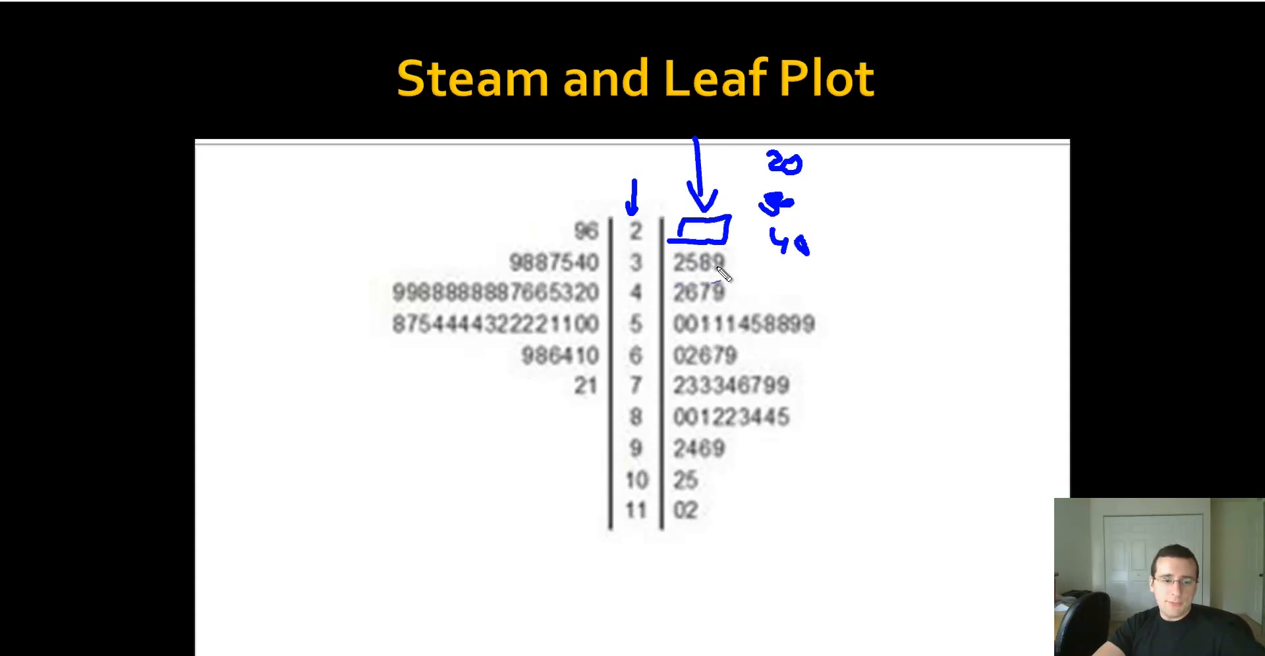
mouse_move(681, 342)
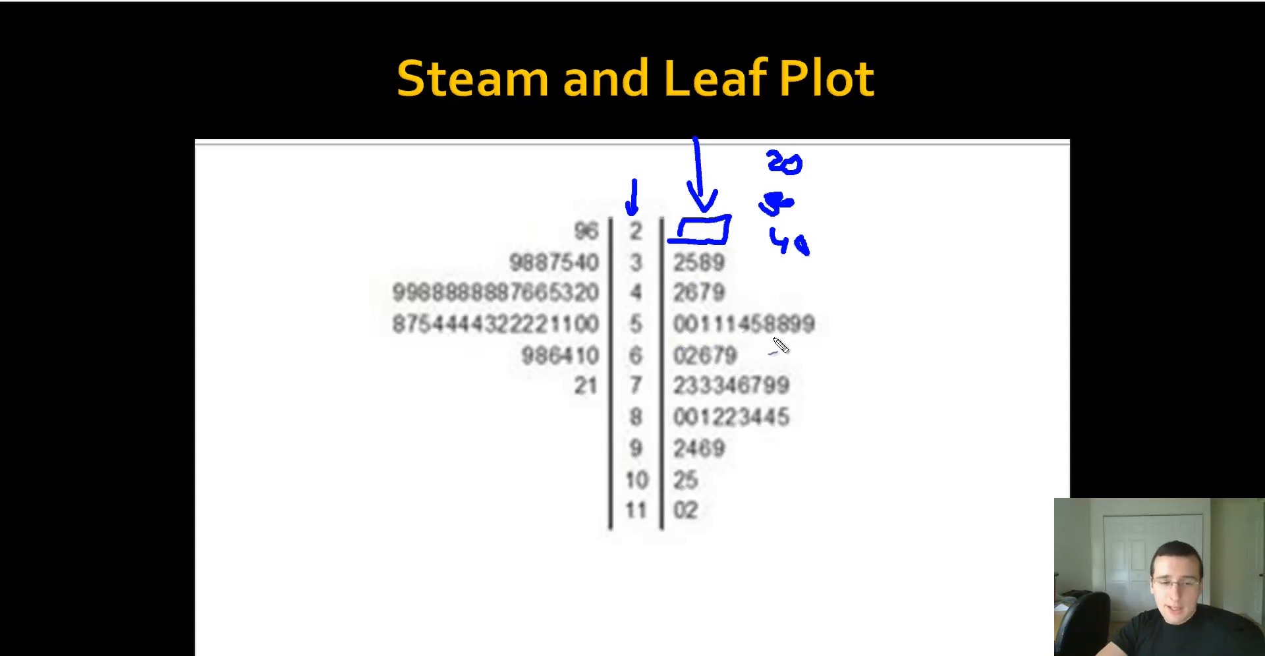
mouse_move(799, 338)
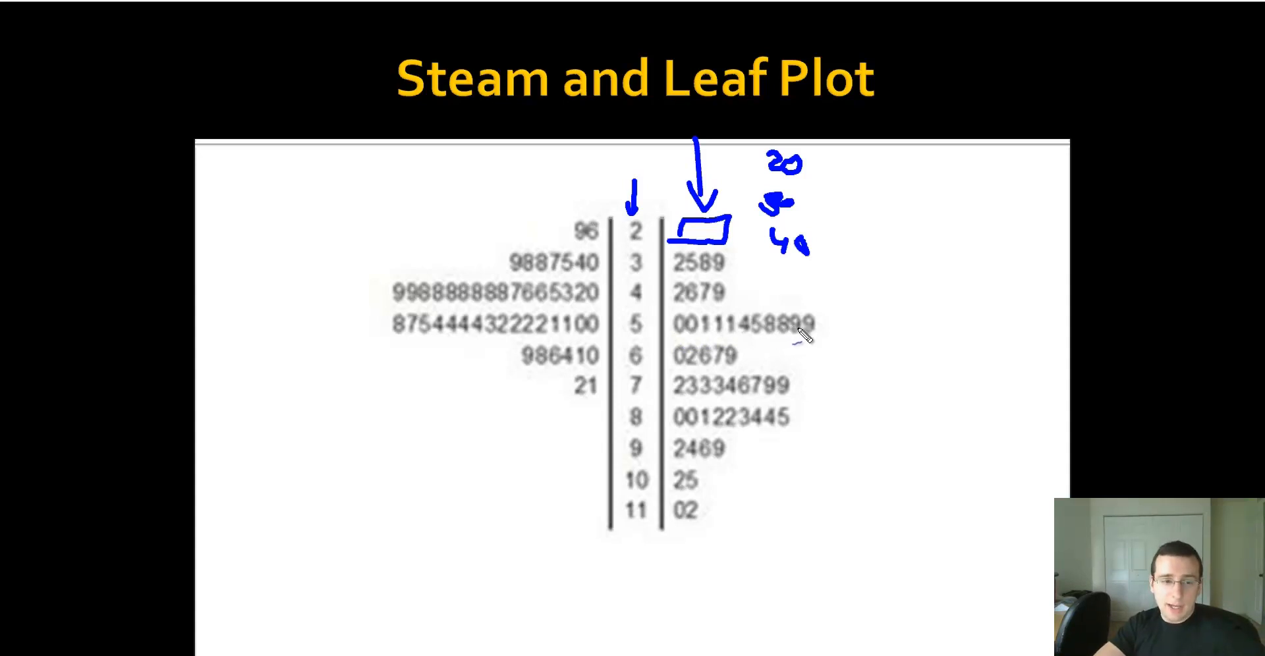
mouse_move(685, 317)
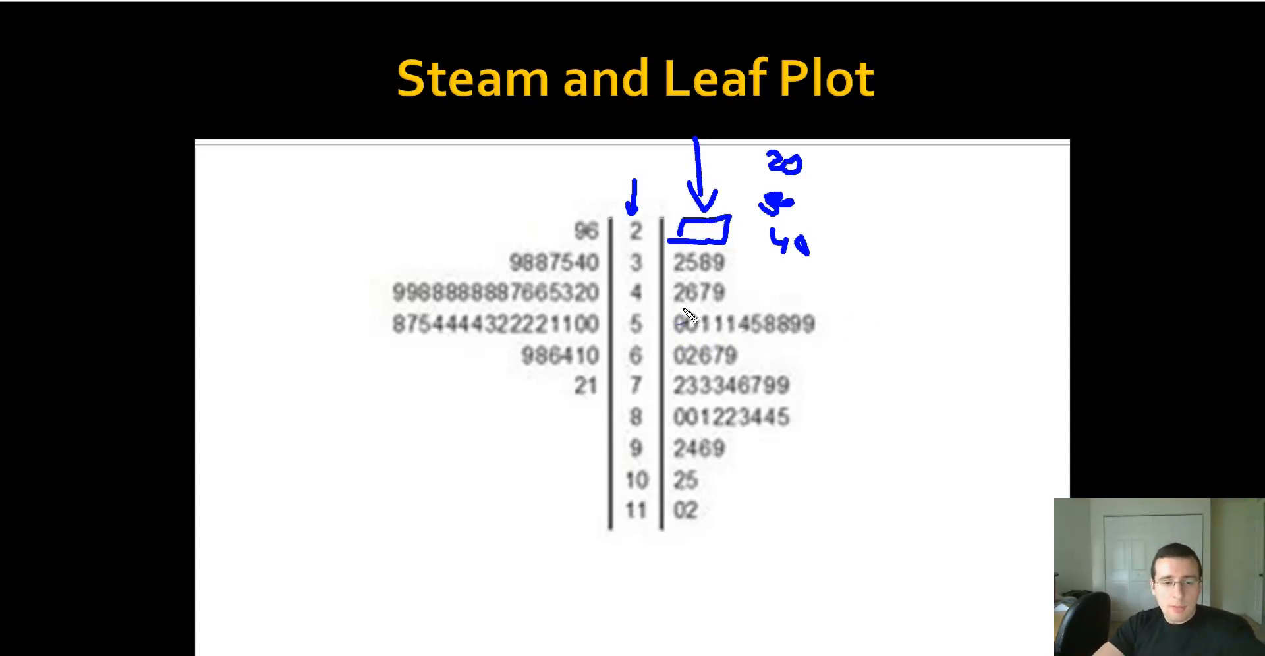
left_click_drag(669, 331, 851, 331)
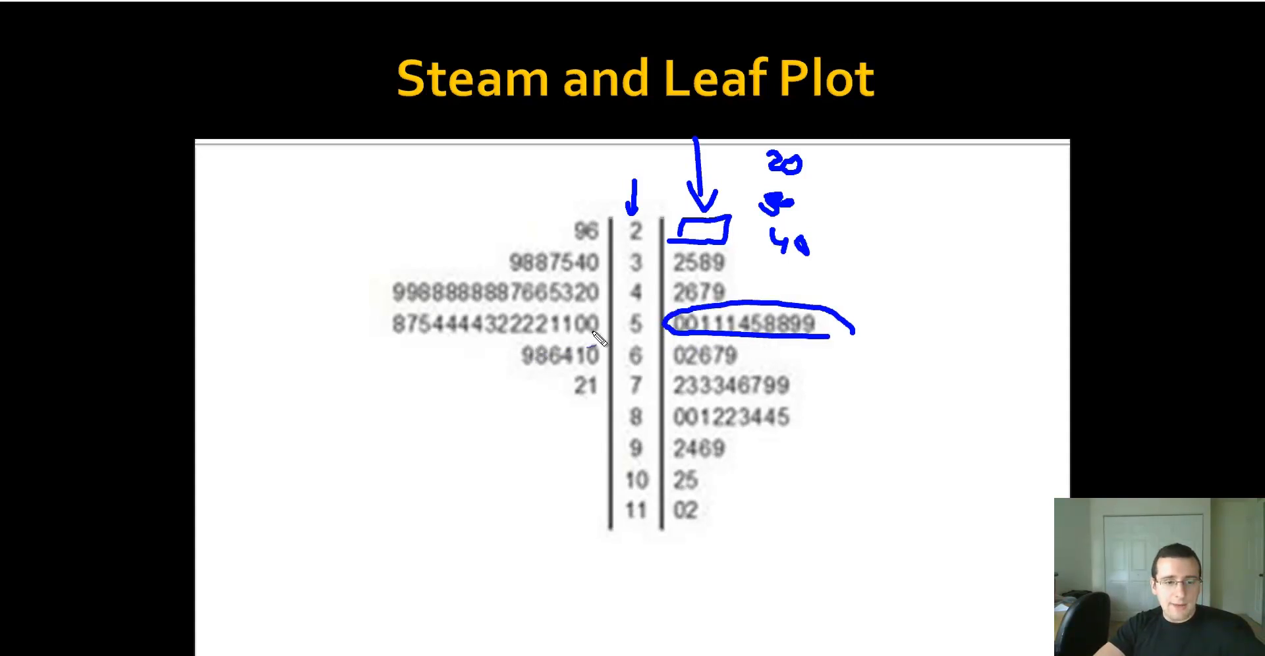
left_click_drag(384, 227, 577, 411)
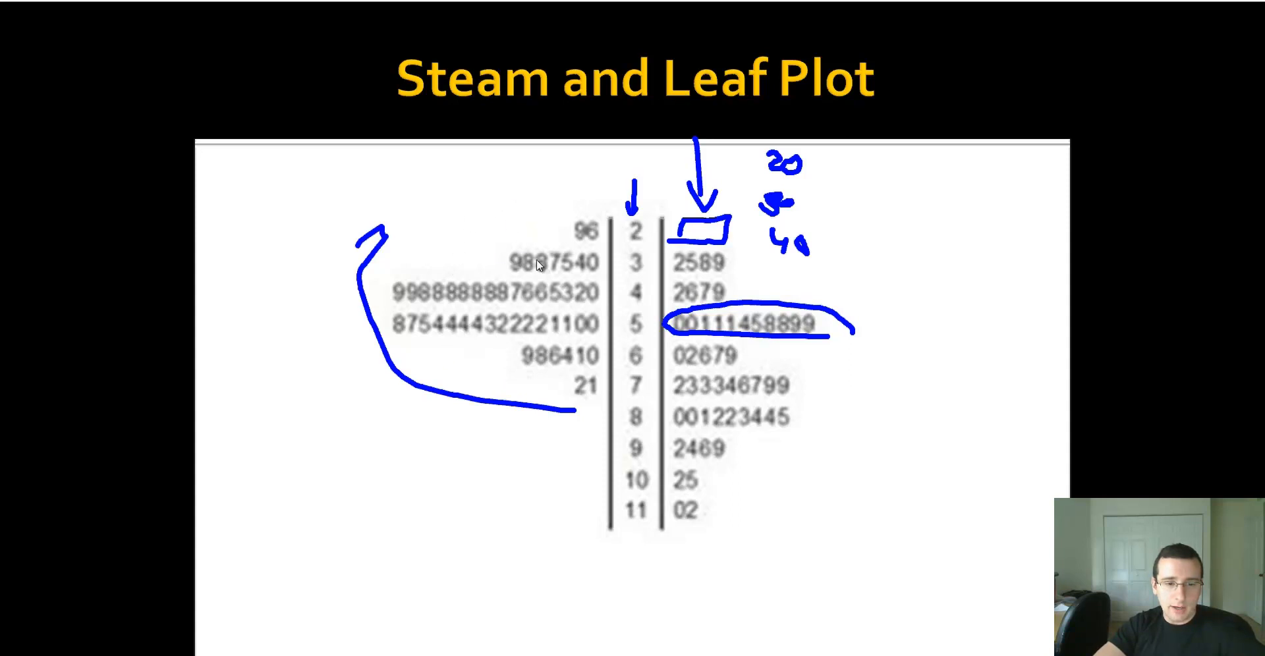